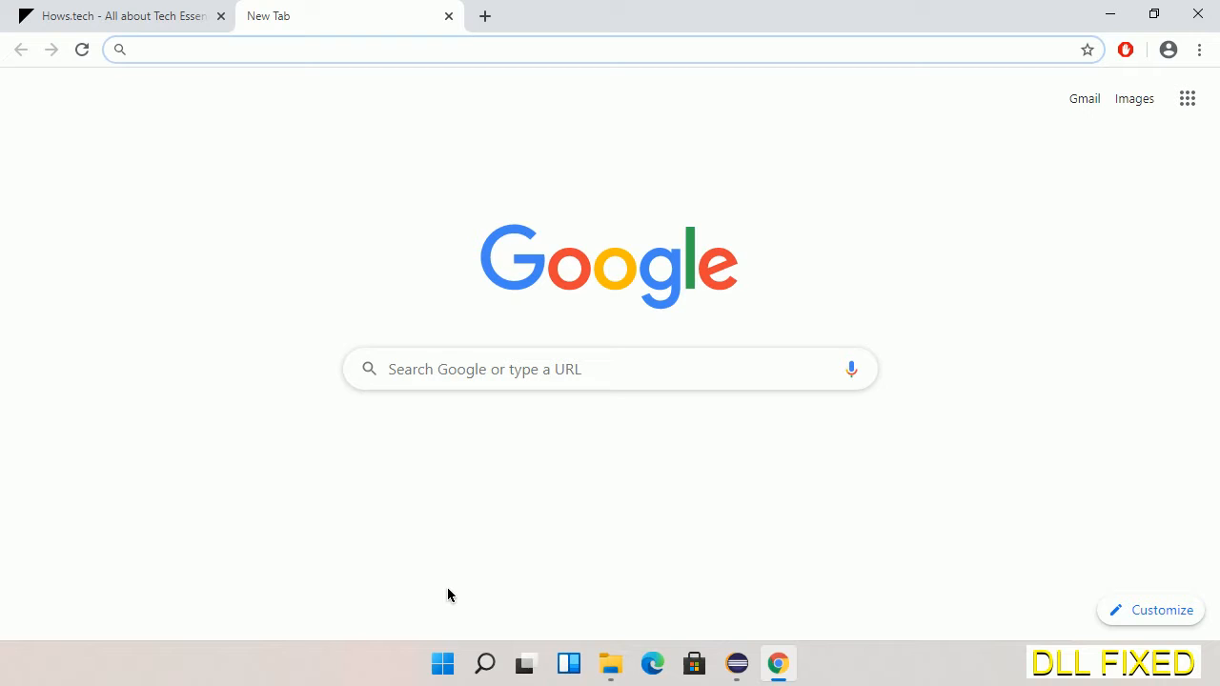
Download OnDemandBrokerClient.dll from the Hows.tech page and save it into E: Downloads
{"action": "left_click", "coordinate": [611, 49]}
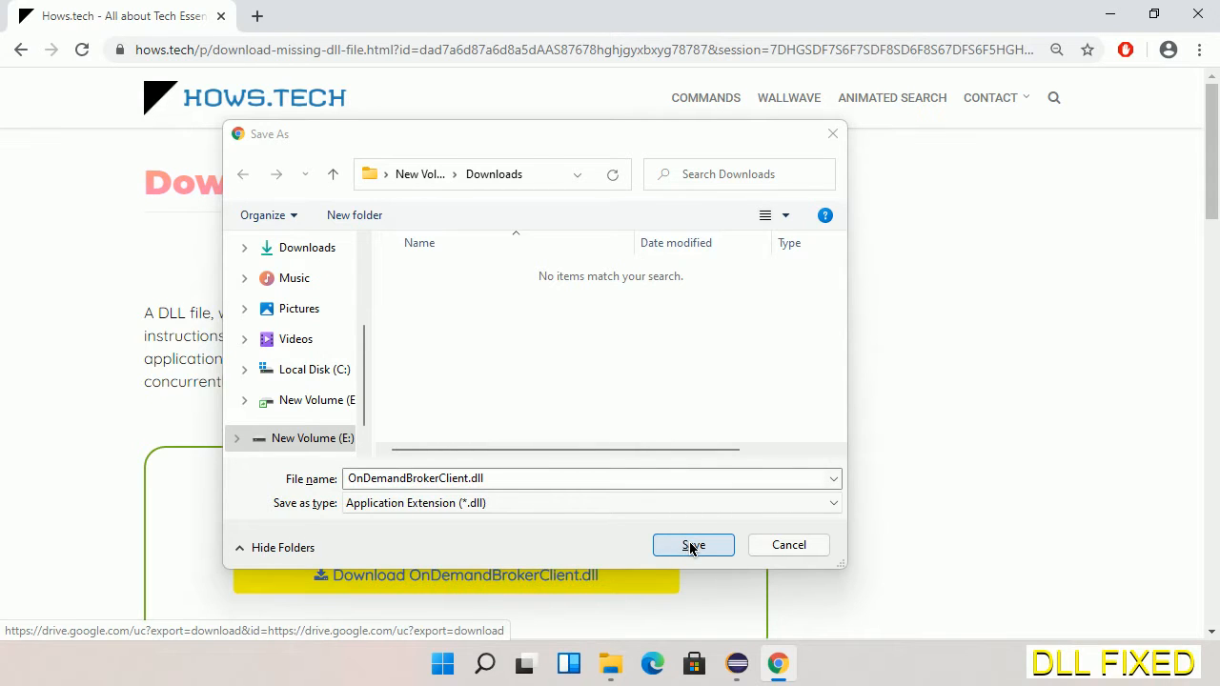
{"action": "left_click", "coordinate": [694, 545]}
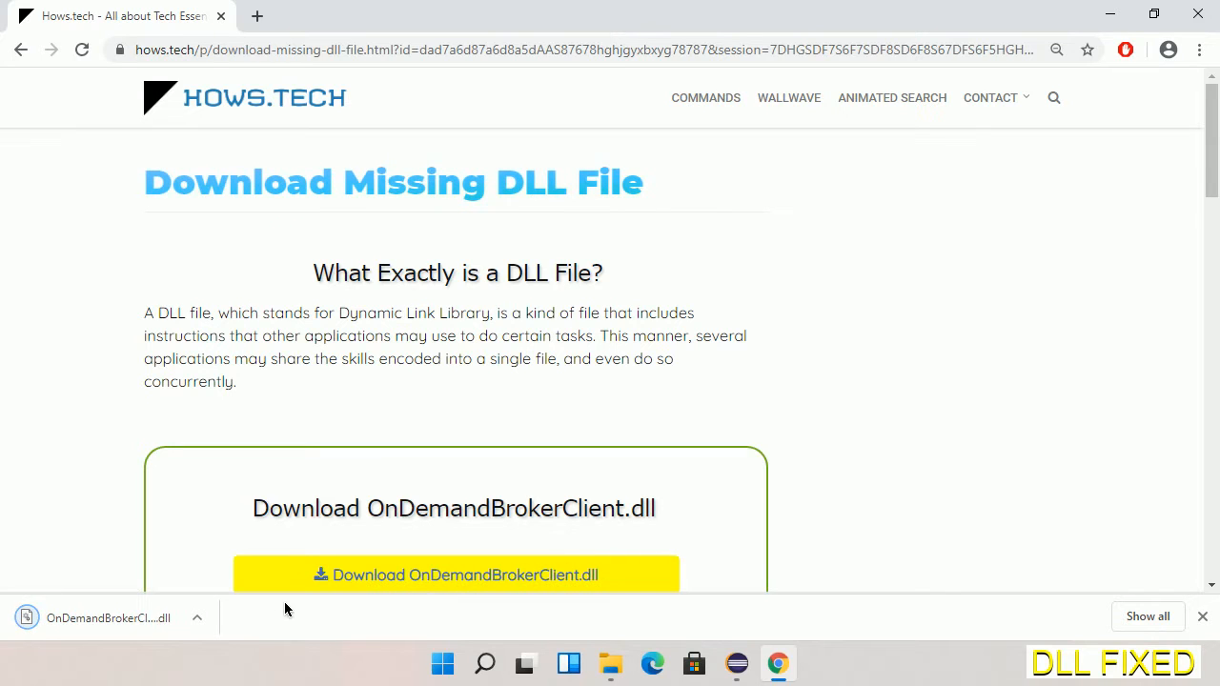
Show the downloaded OnDemandBrokerClient.dll in its Downloads folder and copy it
{"action": "left_click", "coordinate": [198, 618]}
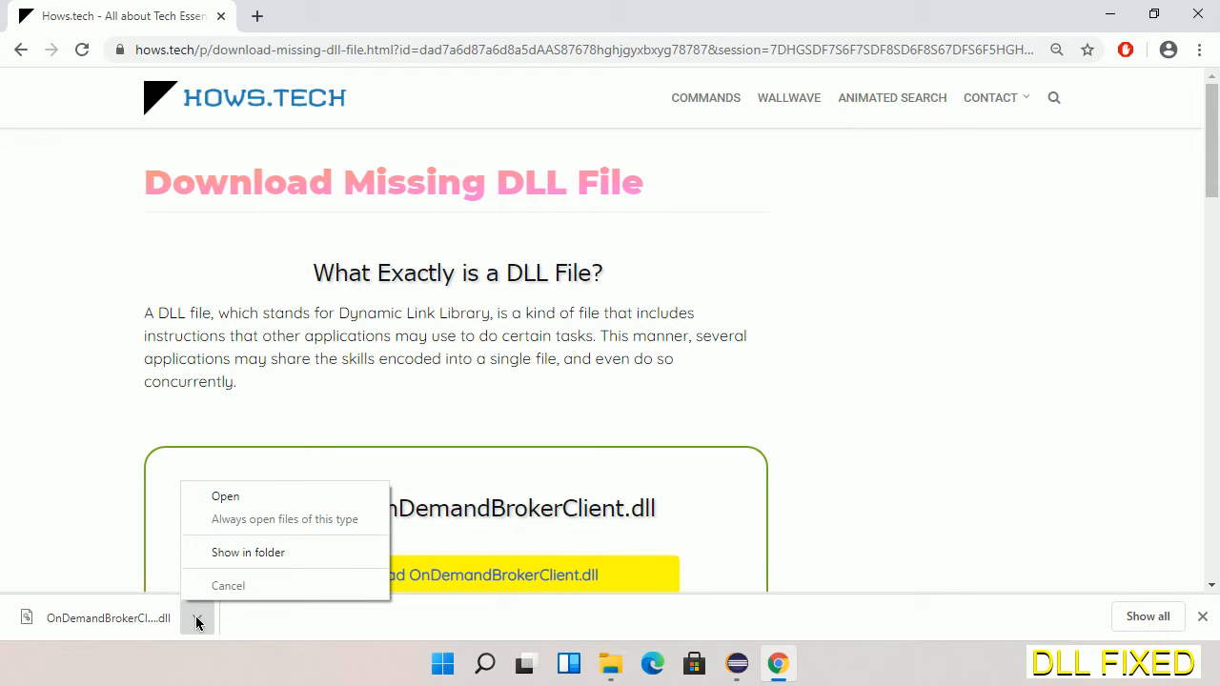
{"action": "mouse_move", "coordinate": [240, 595]}
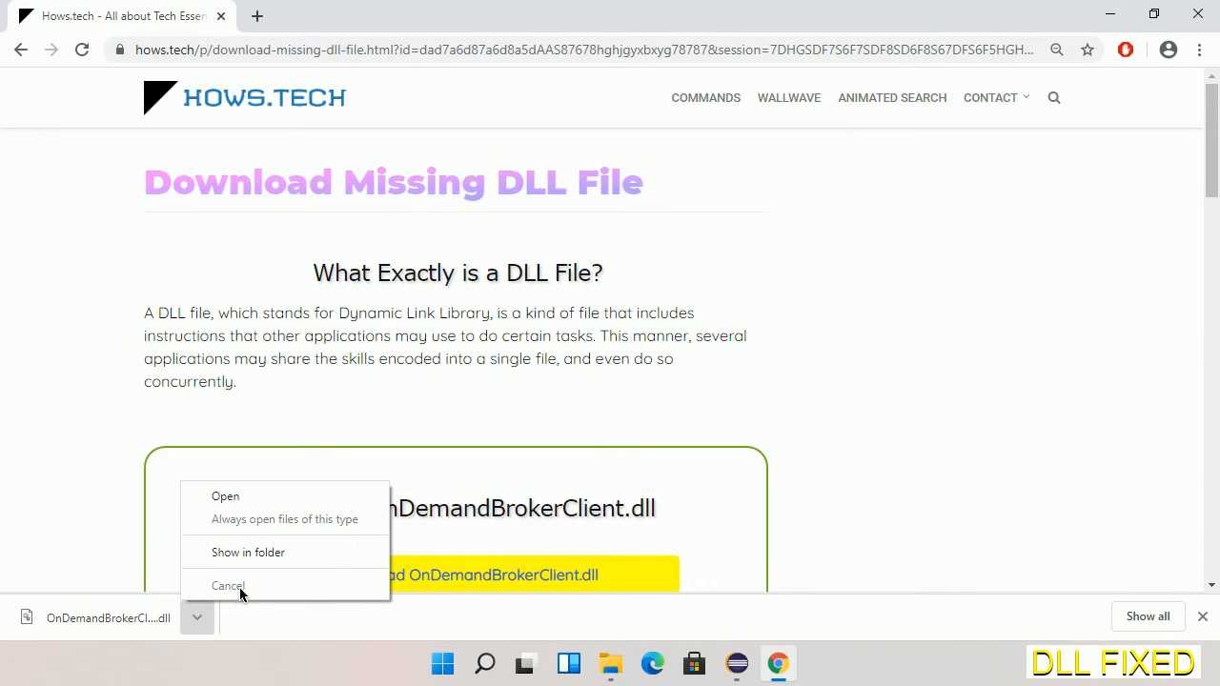
{"action": "mouse_move", "coordinate": [248, 553]}
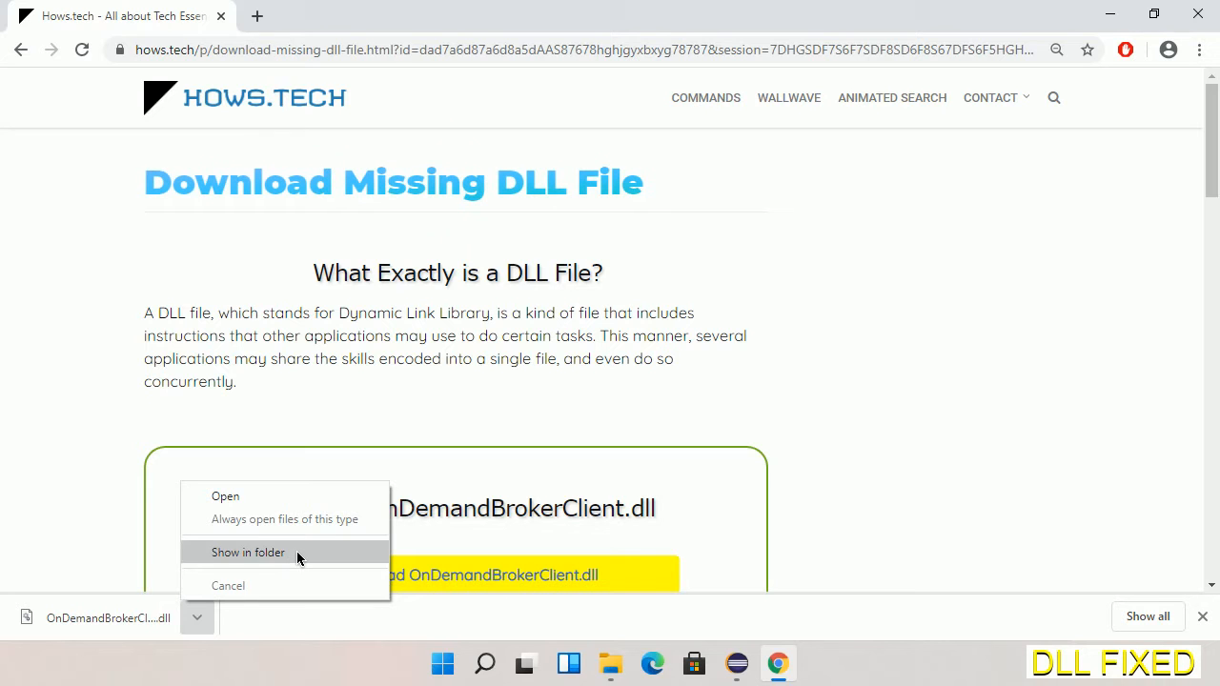
{"action": "left_click", "coordinate": [248, 553]}
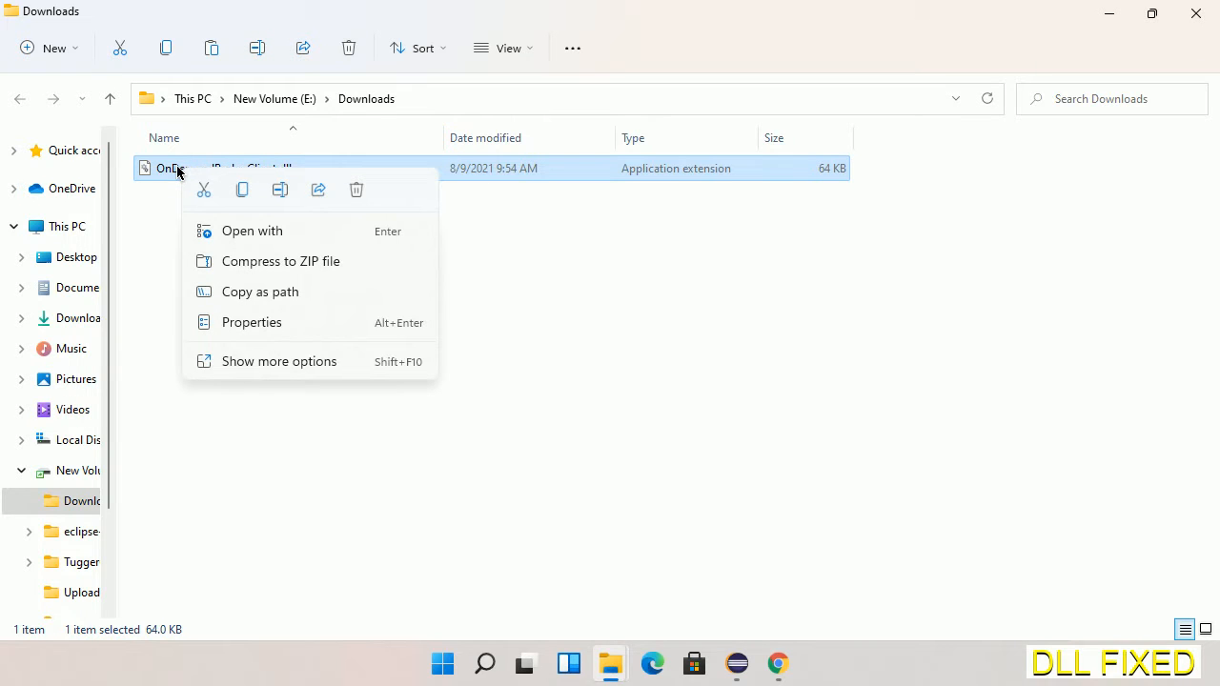
{"action": "mouse_move", "coordinate": [202, 191]}
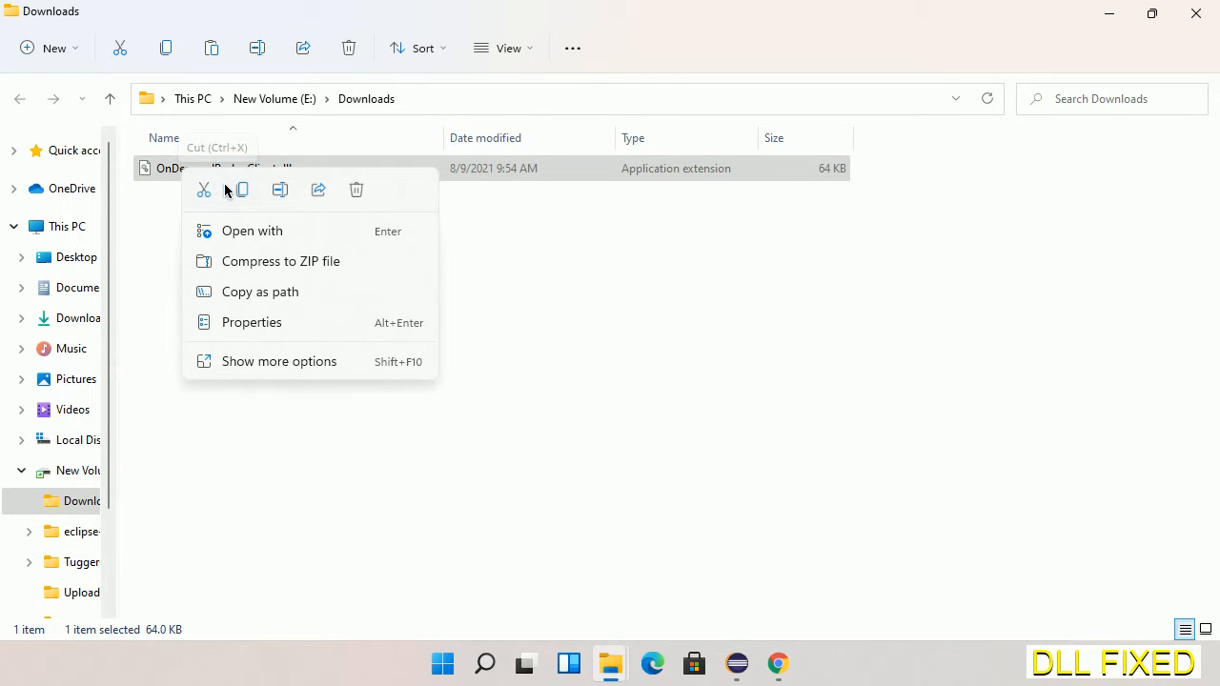
{"action": "left_click", "coordinate": [240, 195]}
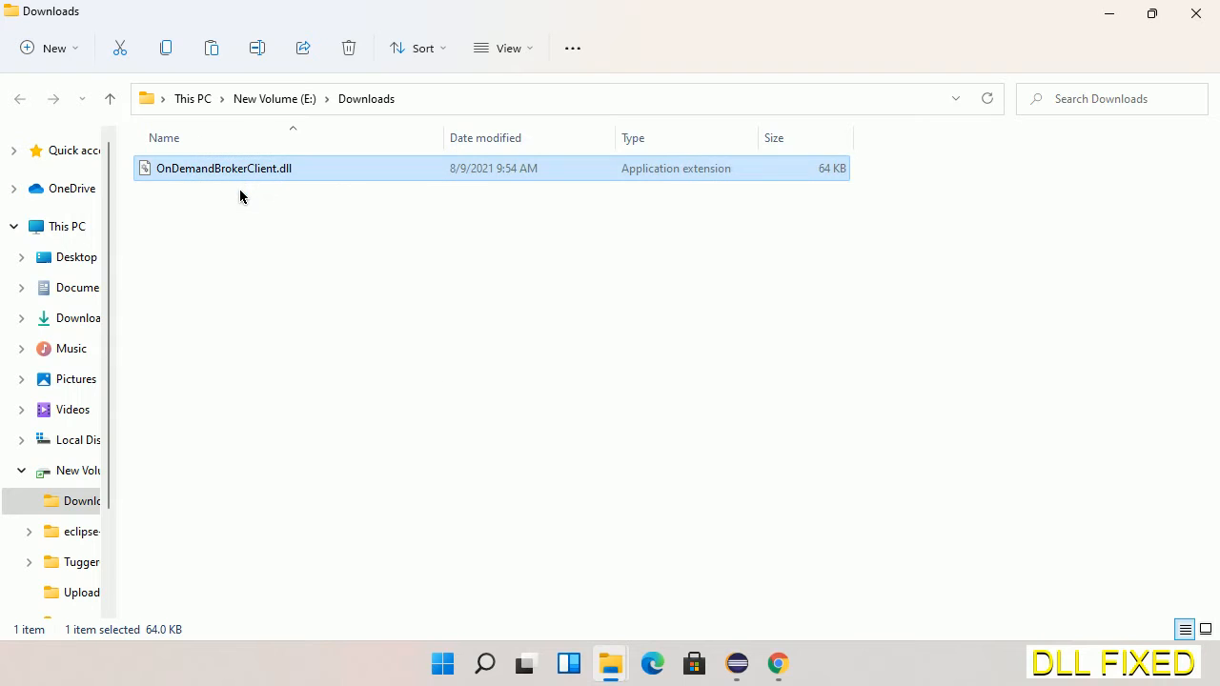
{"action": "mouse_move", "coordinate": [187, 204]}
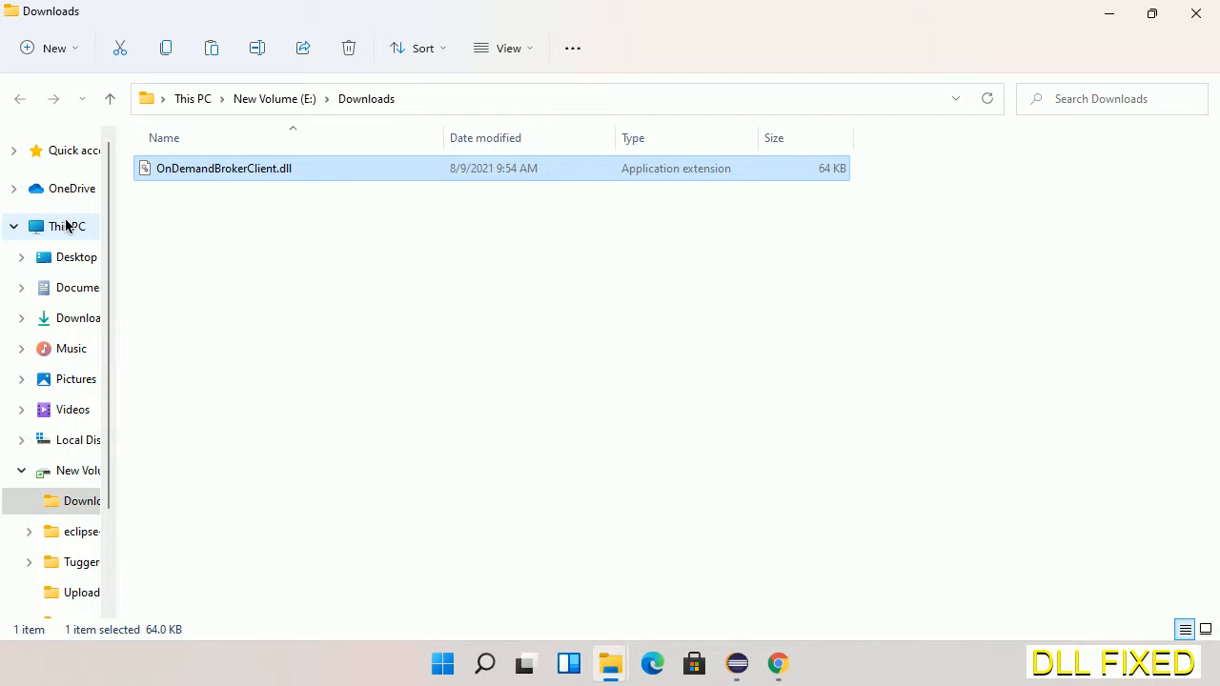
Navigate to C:\Windows\System32 and paste the DLL there, granting administrator permission
{"action": "left_click", "coordinate": [67, 225]}
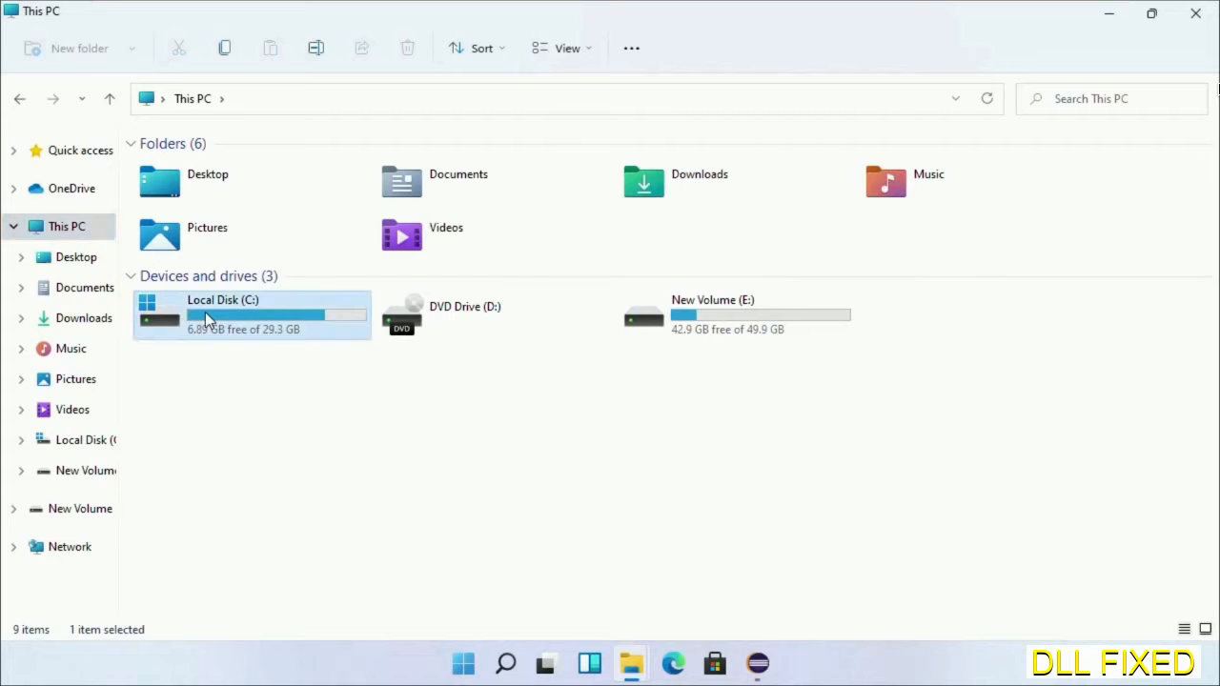
{"action": "double_click", "coordinate": [252, 314]}
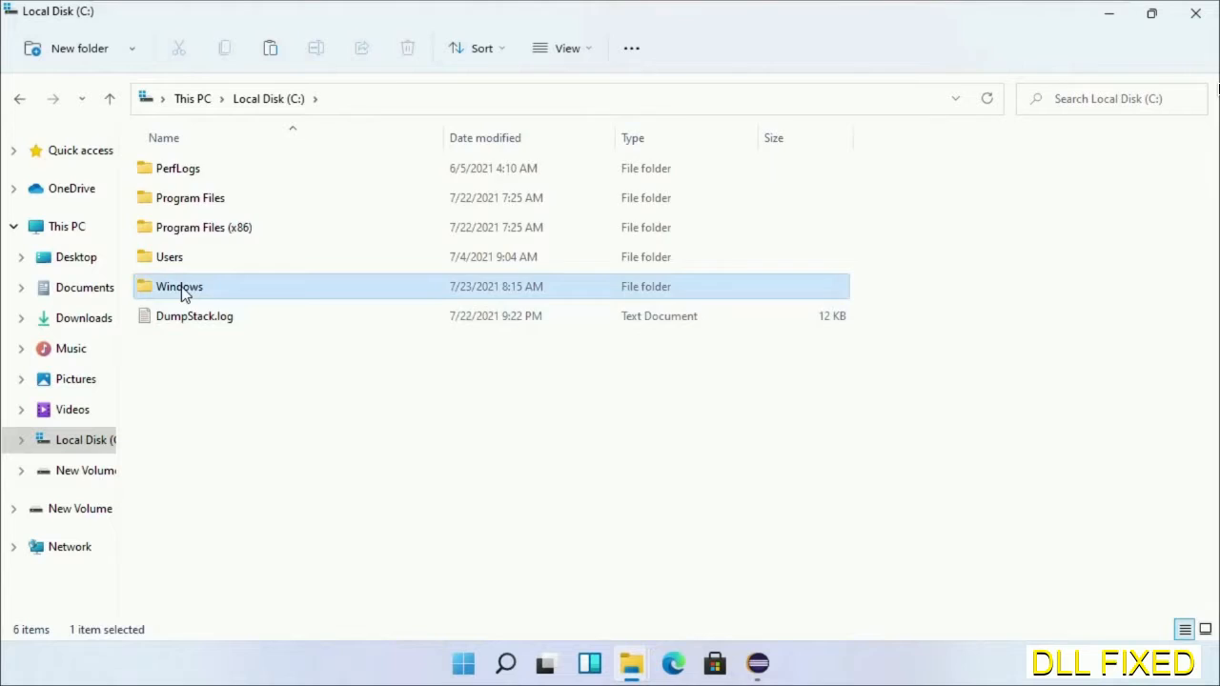
{"action": "double_click", "coordinate": [179, 286]}
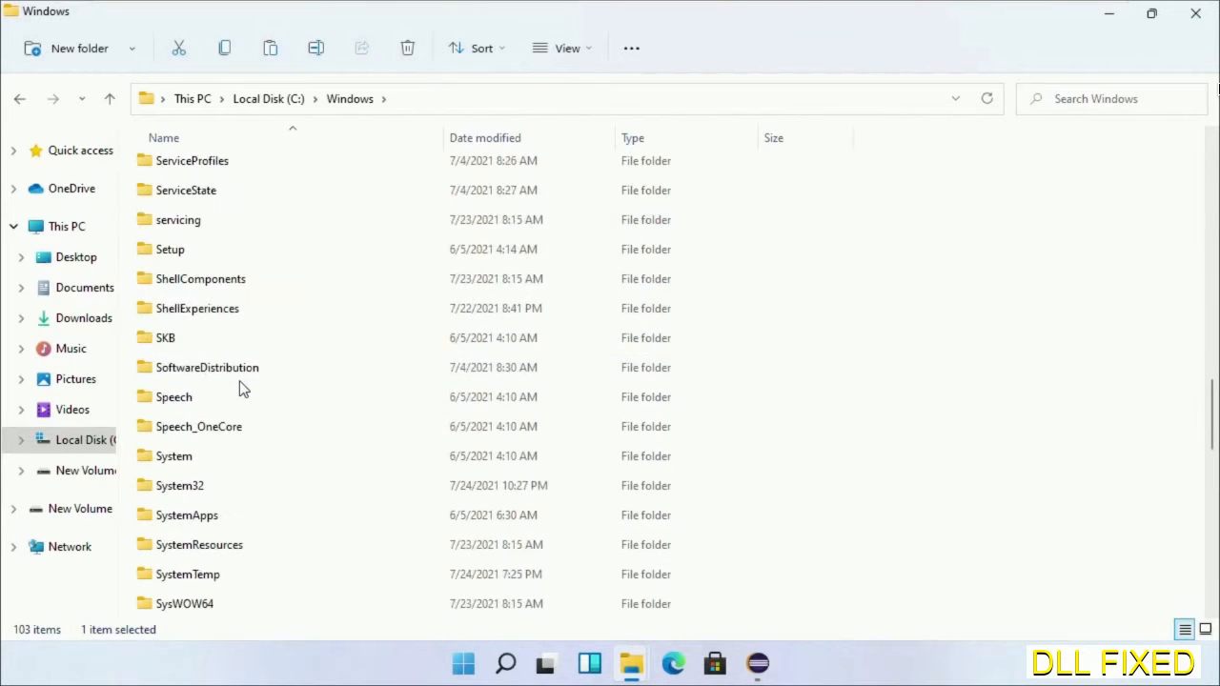
{"action": "scroll", "scroll_direction": "down", "scroll_amount": 3}
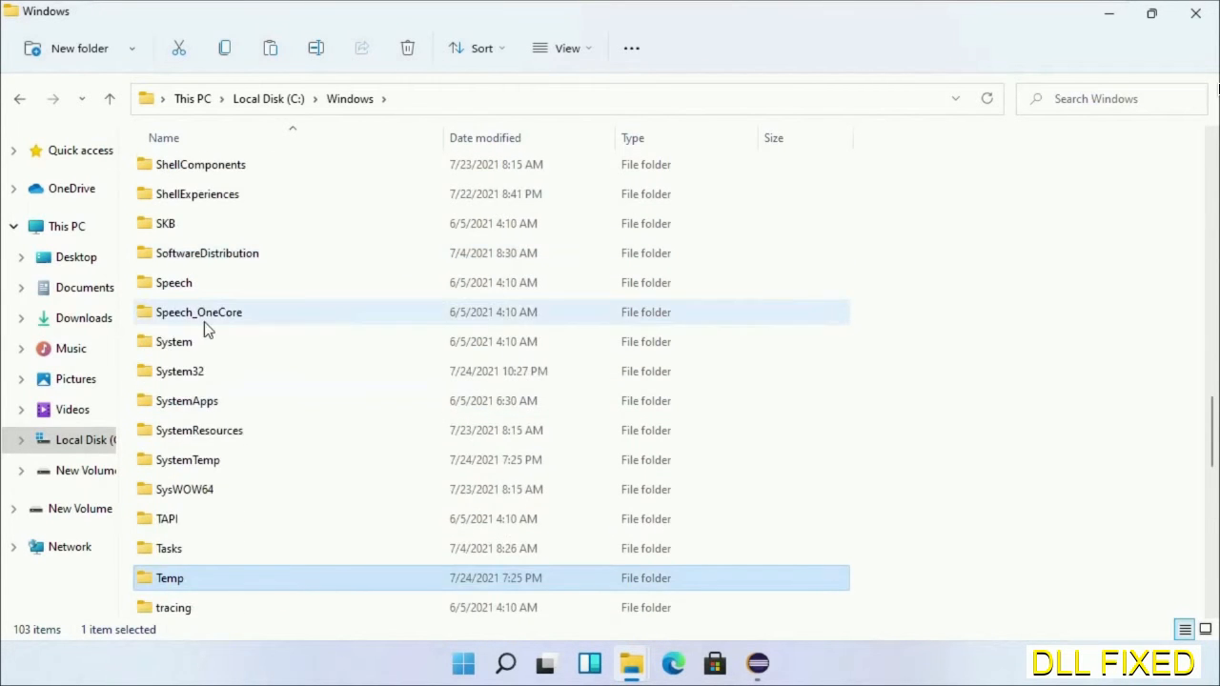
{"action": "double_click", "coordinate": [179, 370]}
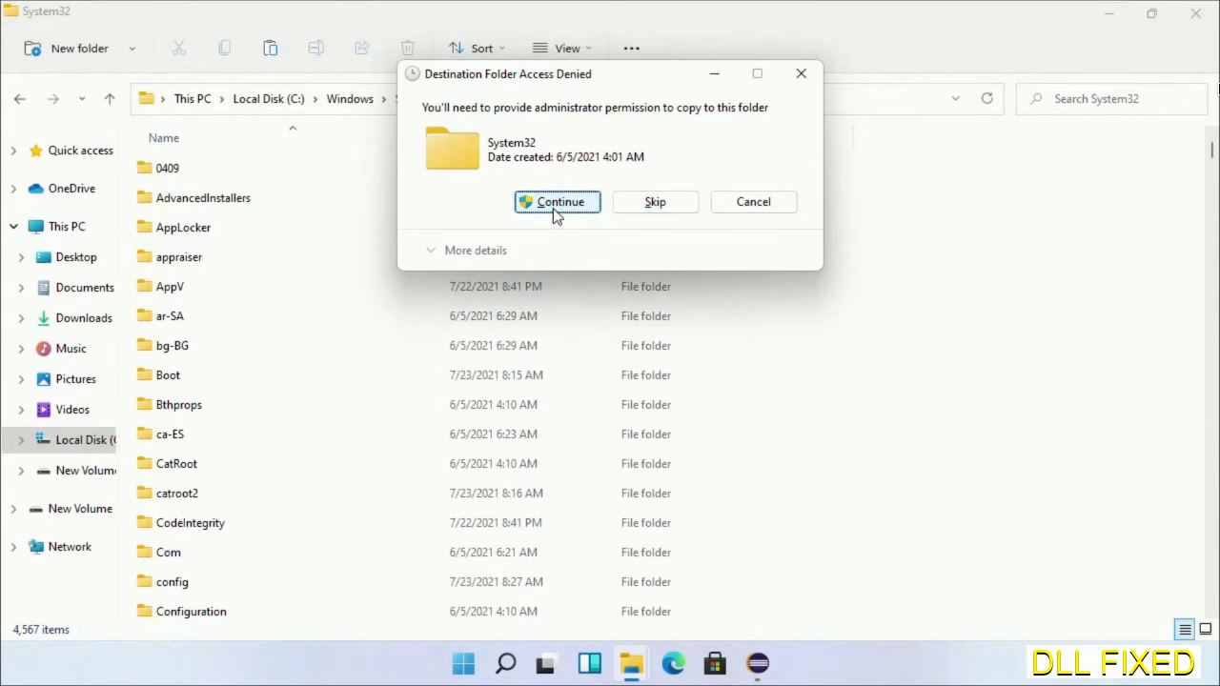
{"action": "left_click", "coordinate": [556, 203]}
{"action": "type", "text": "task"}
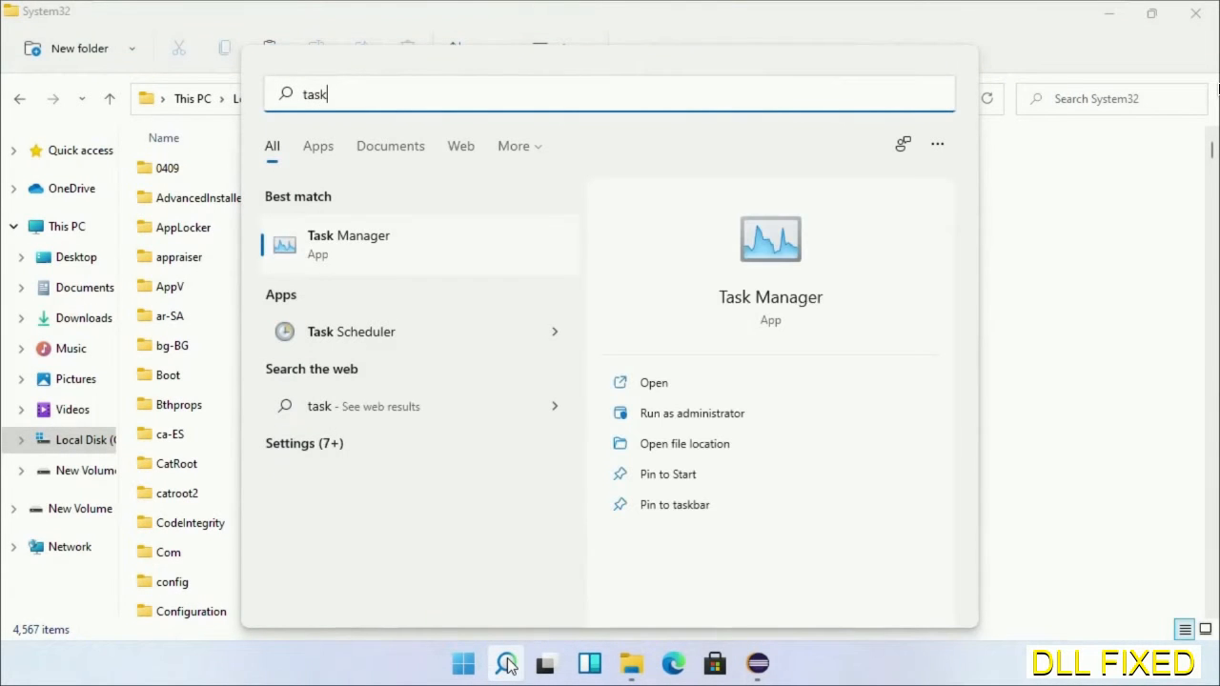
Launch Task Manager as administrator and begin a Run new task, browsing for a program
{"action": "right_click", "coordinate": [347, 244]}
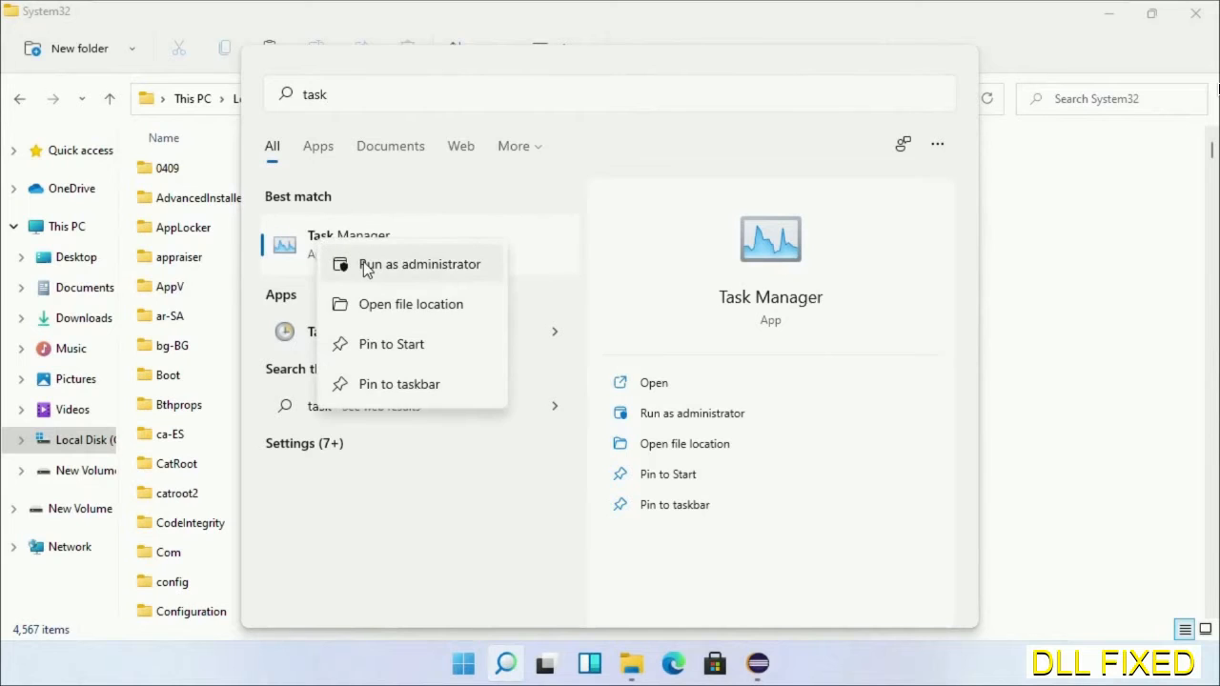
{"action": "left_click", "coordinate": [420, 264]}
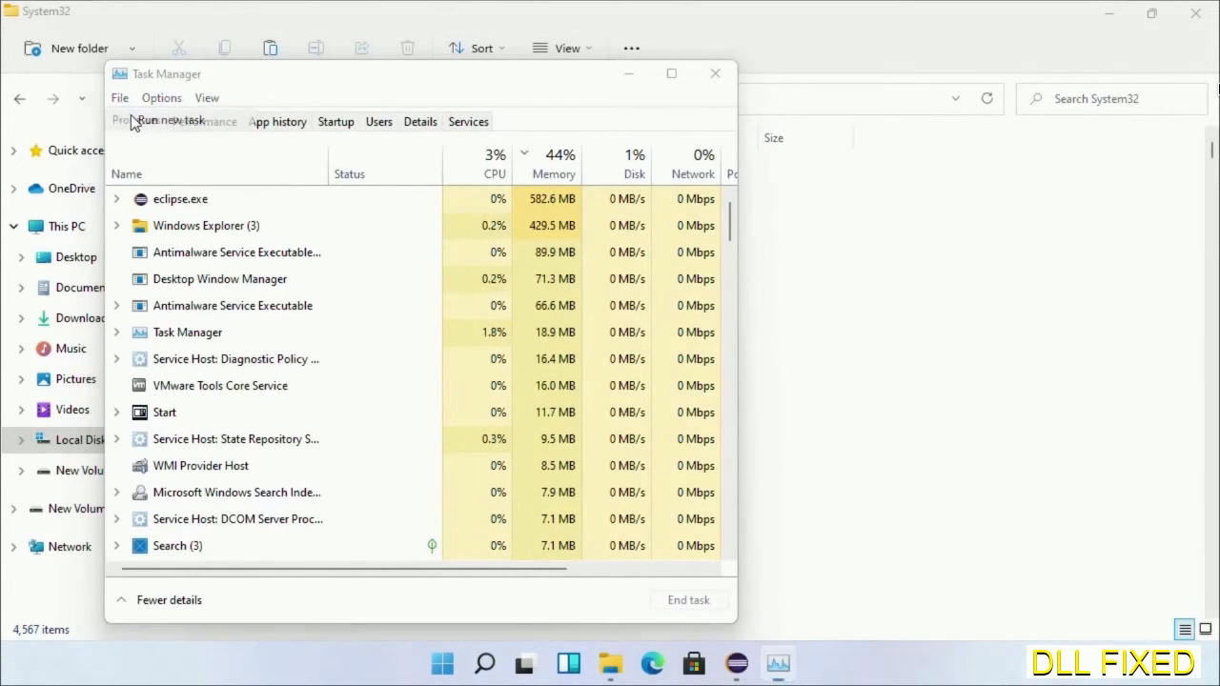
{"action": "left_click", "coordinate": [164, 120]}
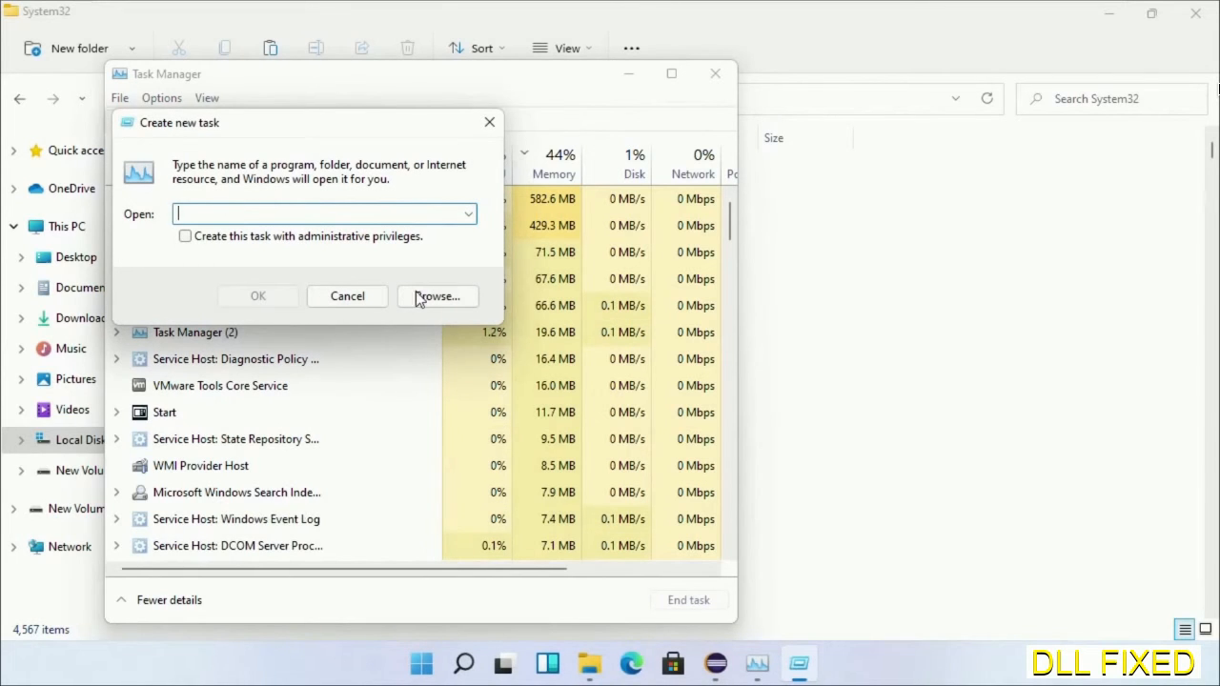
{"action": "left_click", "coordinate": [436, 296]}
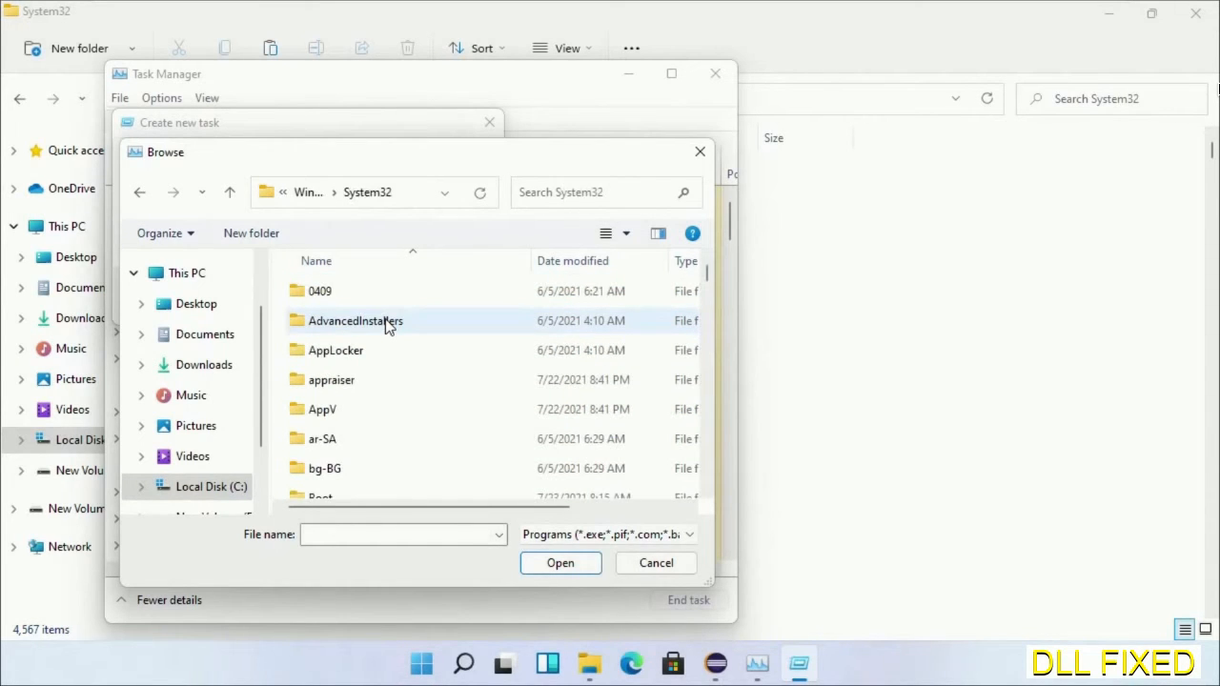
Choose cmd.exe from System32 as the task and tick administrative privileges
{"action": "left_click", "coordinate": [332, 379]}
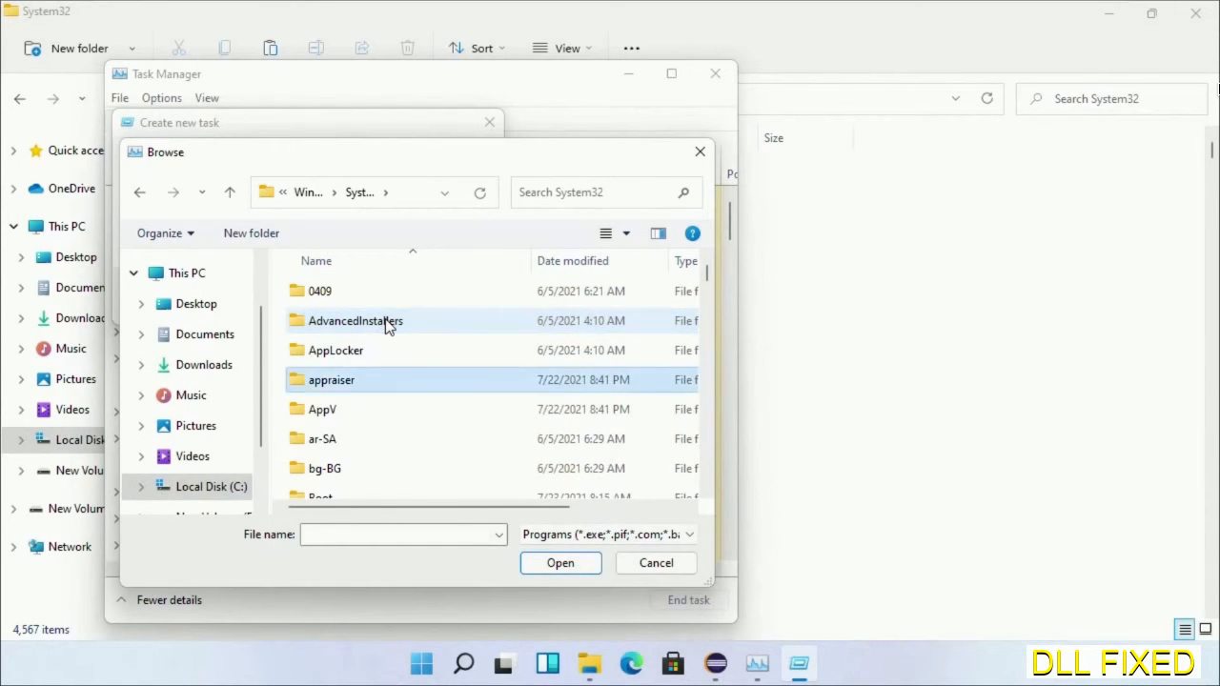
{"action": "scroll", "scroll_direction": "down", "scroll_amount": 3}
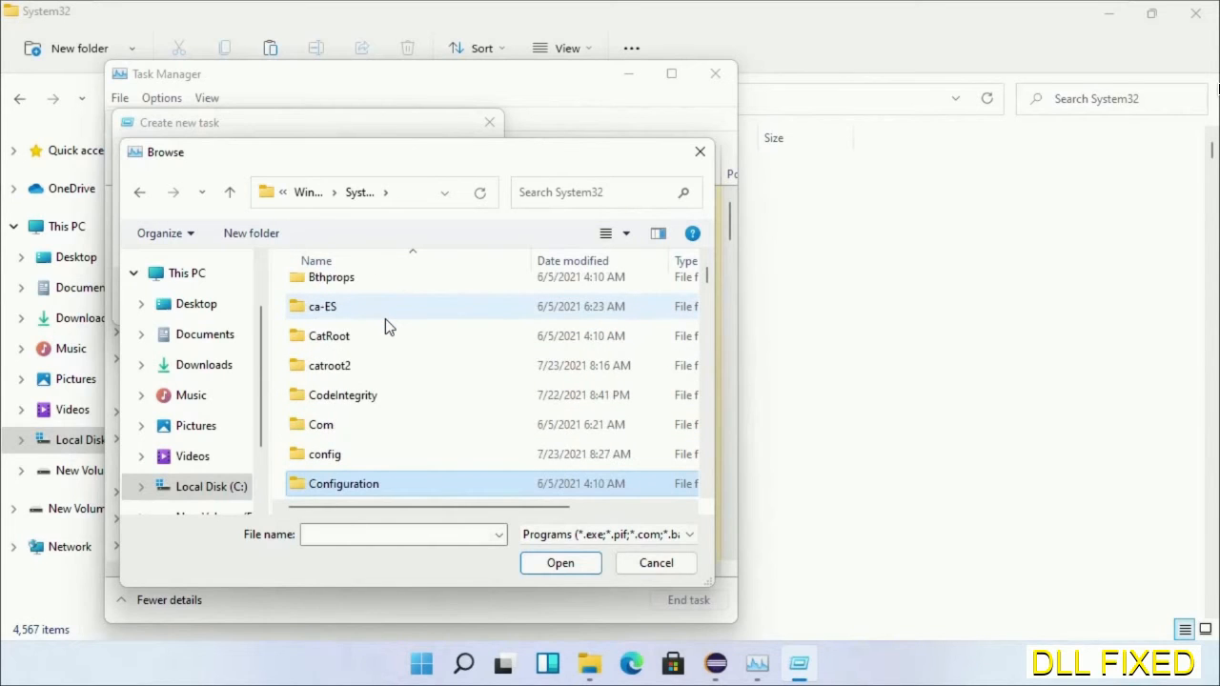
{"action": "scroll", "scroll_direction": "down", "scroll_amount": 3}
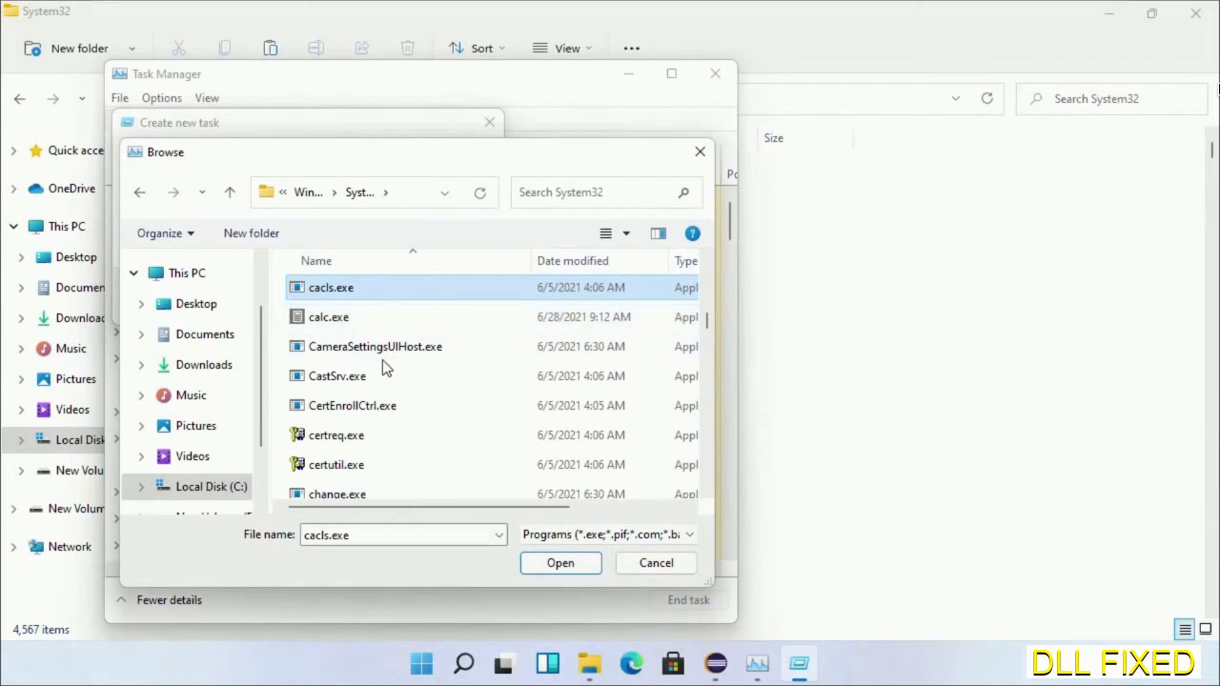
{"action": "type", "text": "cmd.exe"}
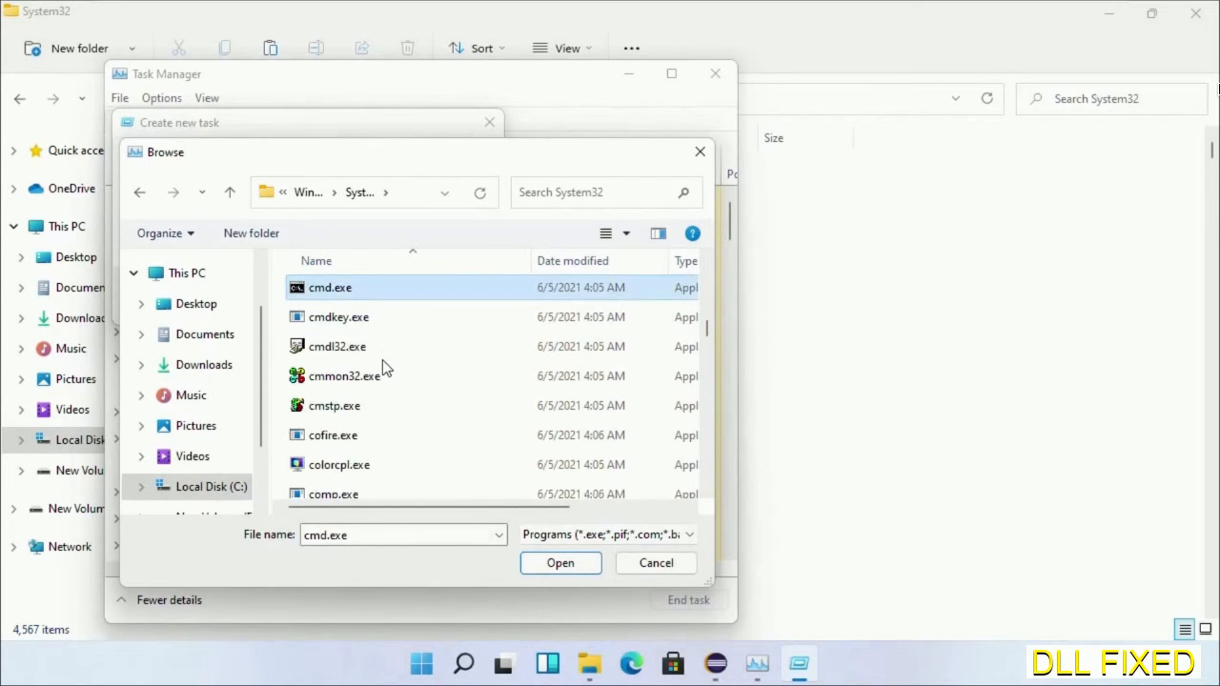
{"action": "left_click", "coordinate": [561, 563]}
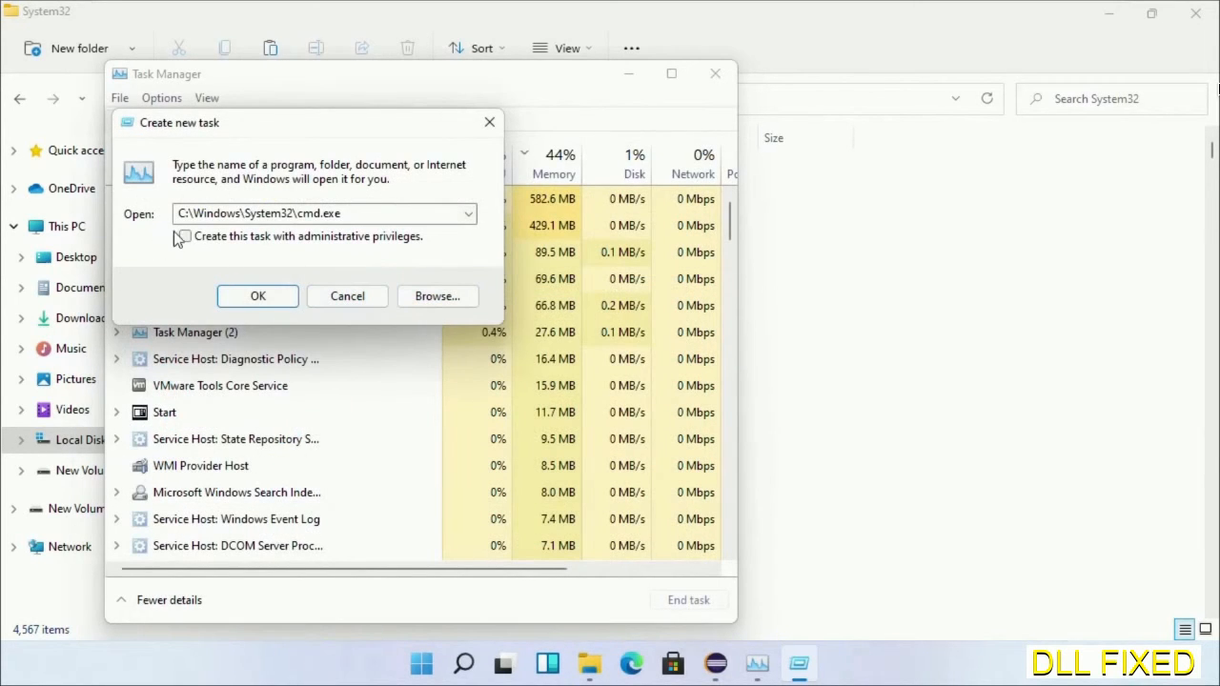
{"action": "left_click", "coordinate": [183, 237]}
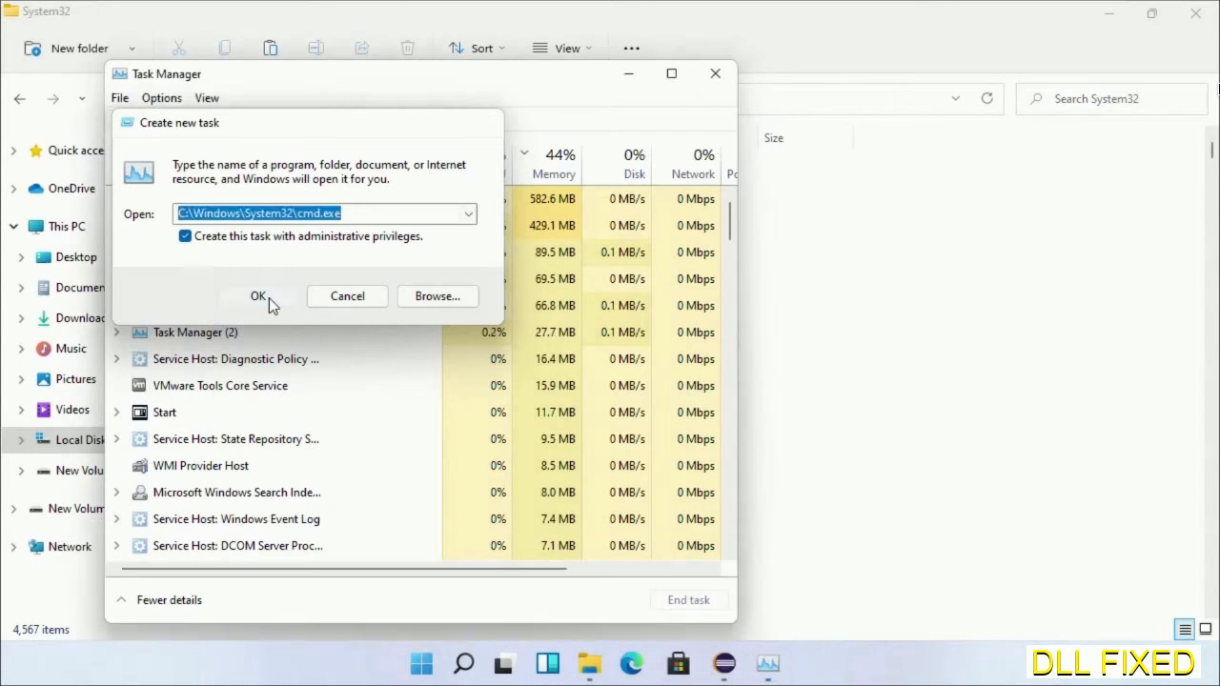
Launch the admin prompt and schedule chkdsk c: /f /r for the next restart, confirming with Y
{"action": "left_click", "coordinate": [258, 295]}
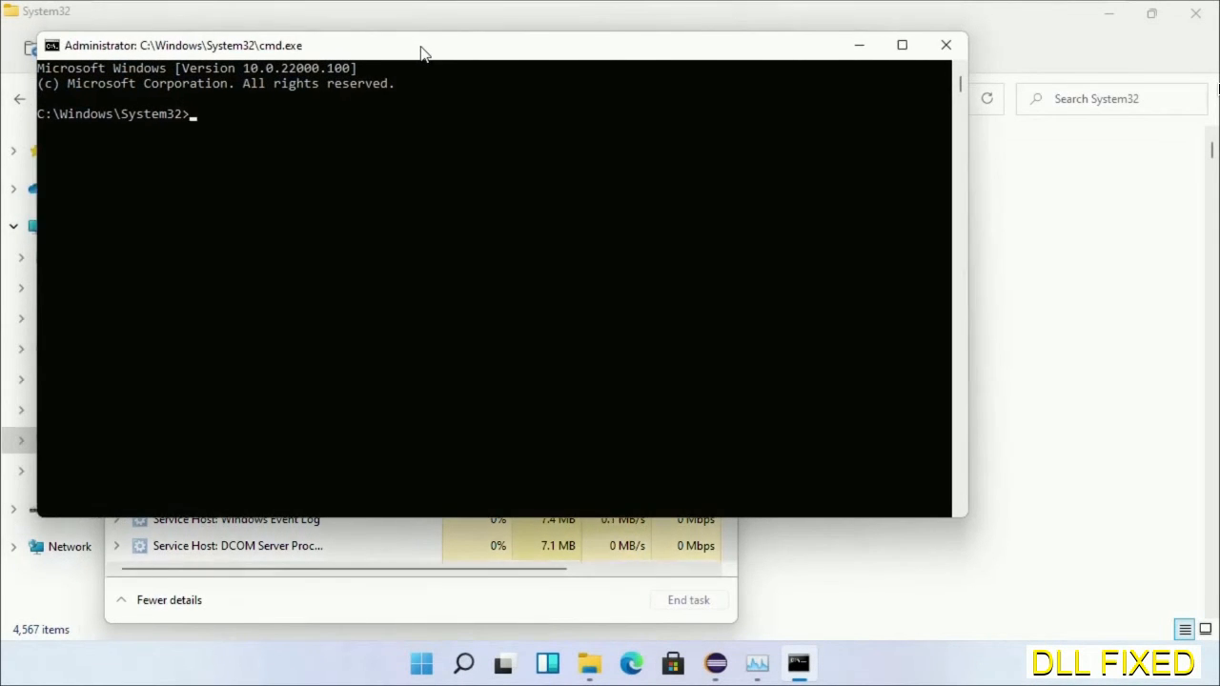
{"action": "type", "text": "chkdsk c /f /r"}
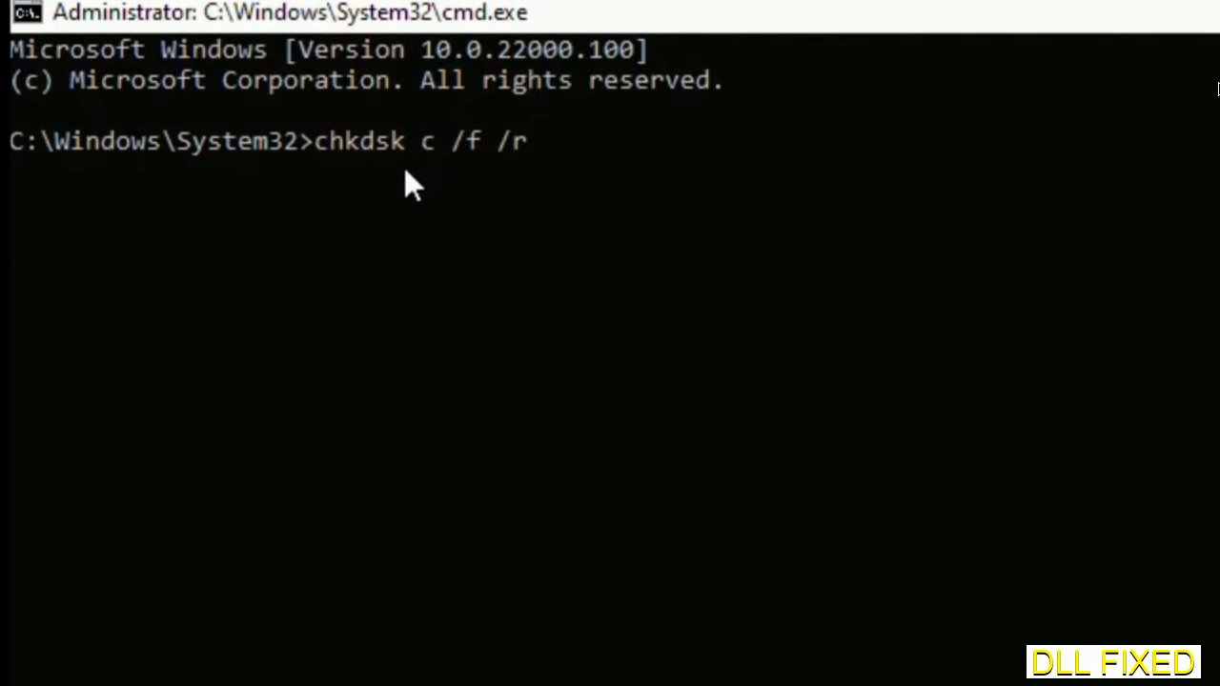
{"action": "type", "text": ":"}
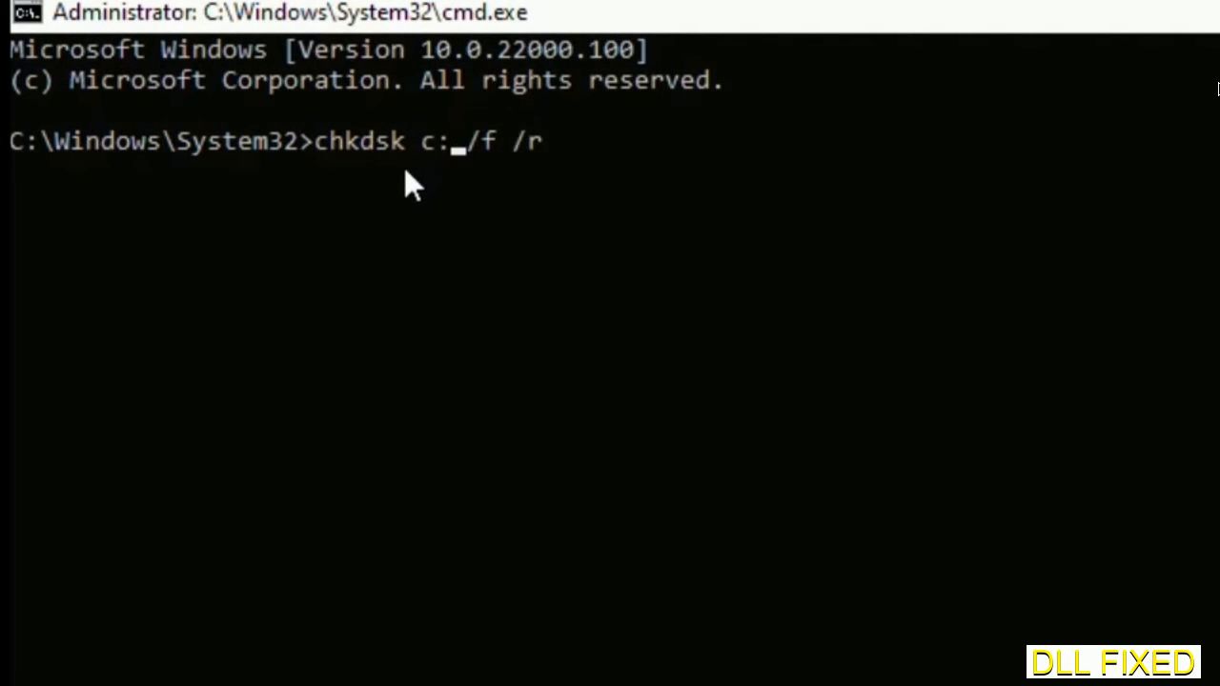
{"action": "key", "text": "enter"}
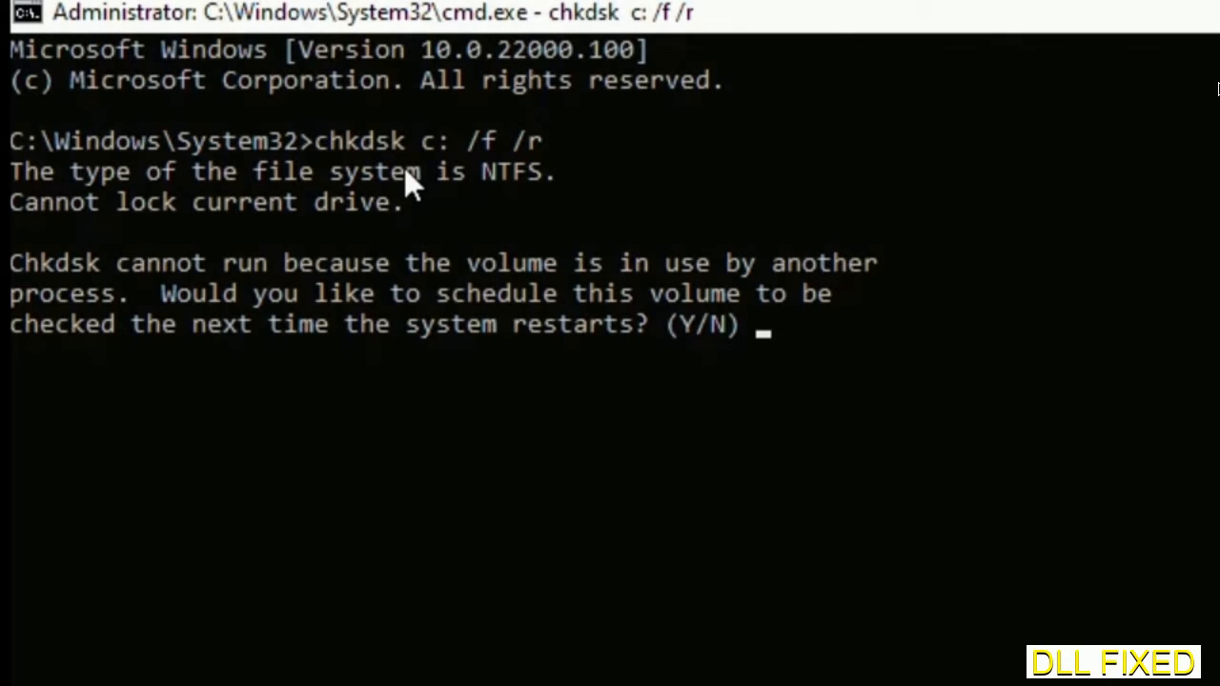
{"action": "type", "text": "Y"}
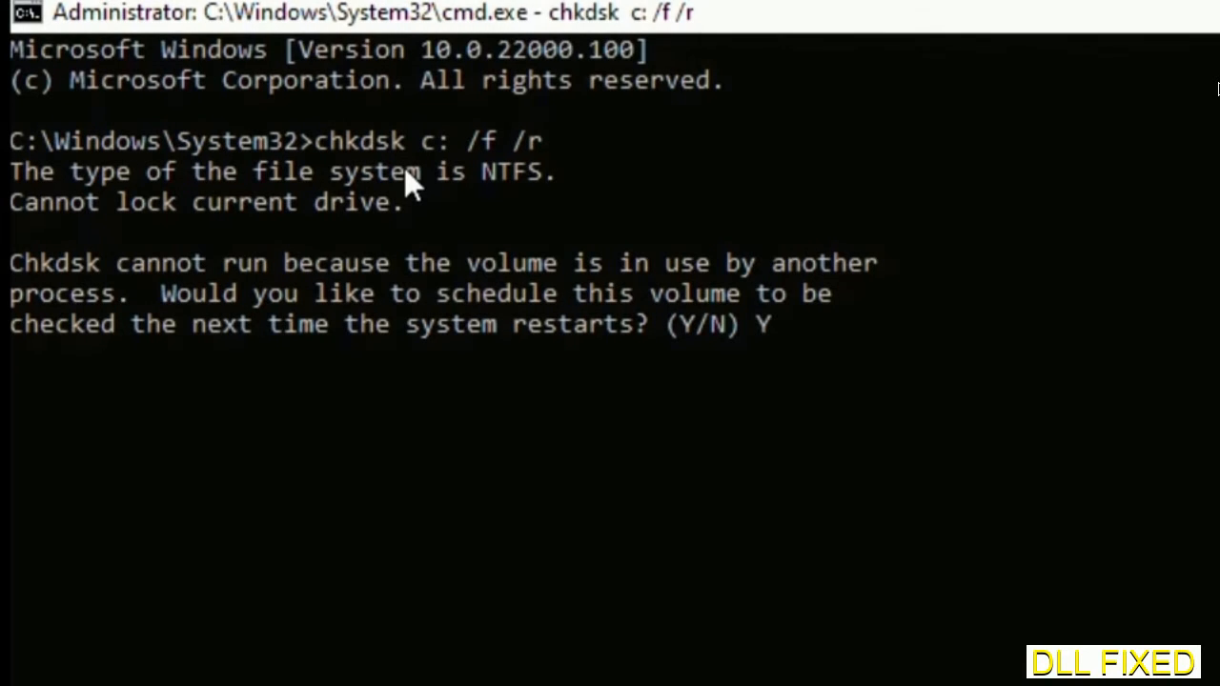
{"action": "key", "text": "enter"}
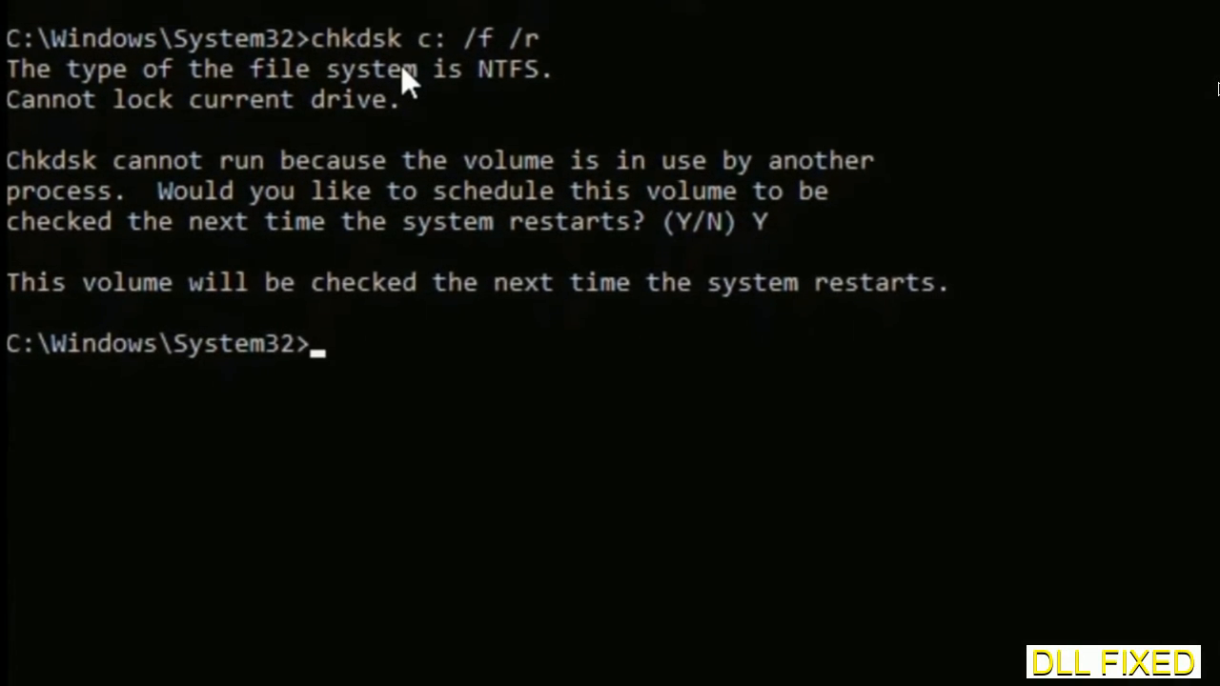
Enter the sfc /scannow system file scan command
{"action": "type", "text": "sf"}
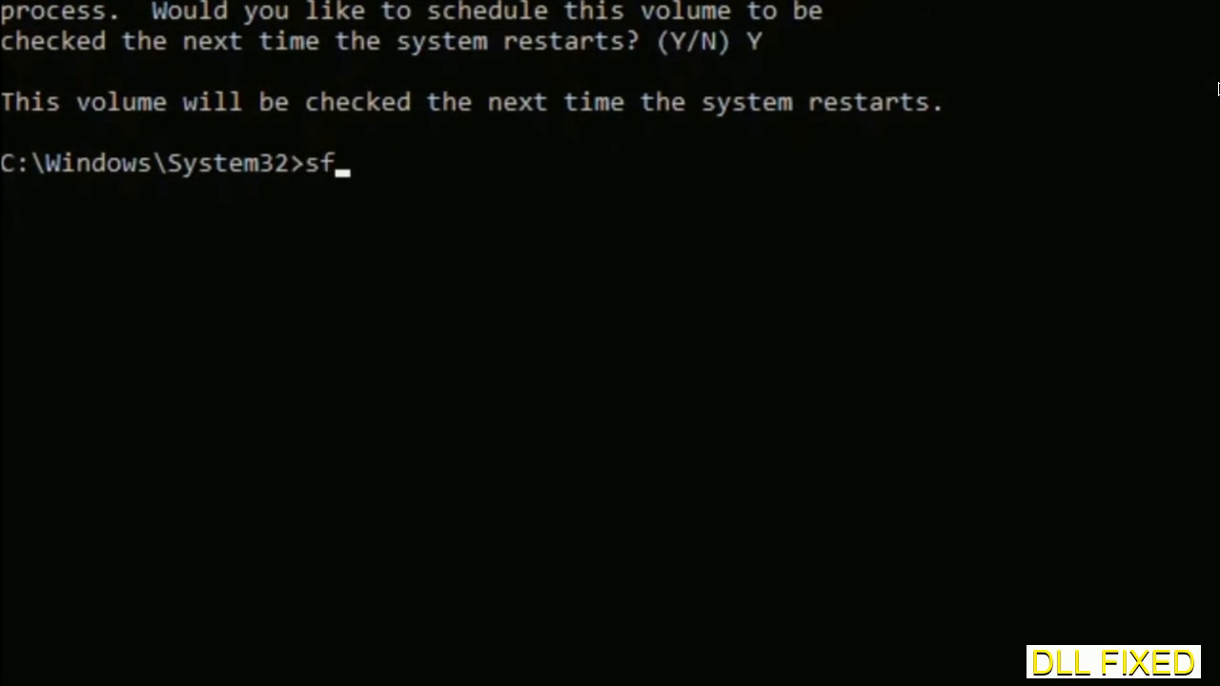
{"action": "type", "text": "c /s"}
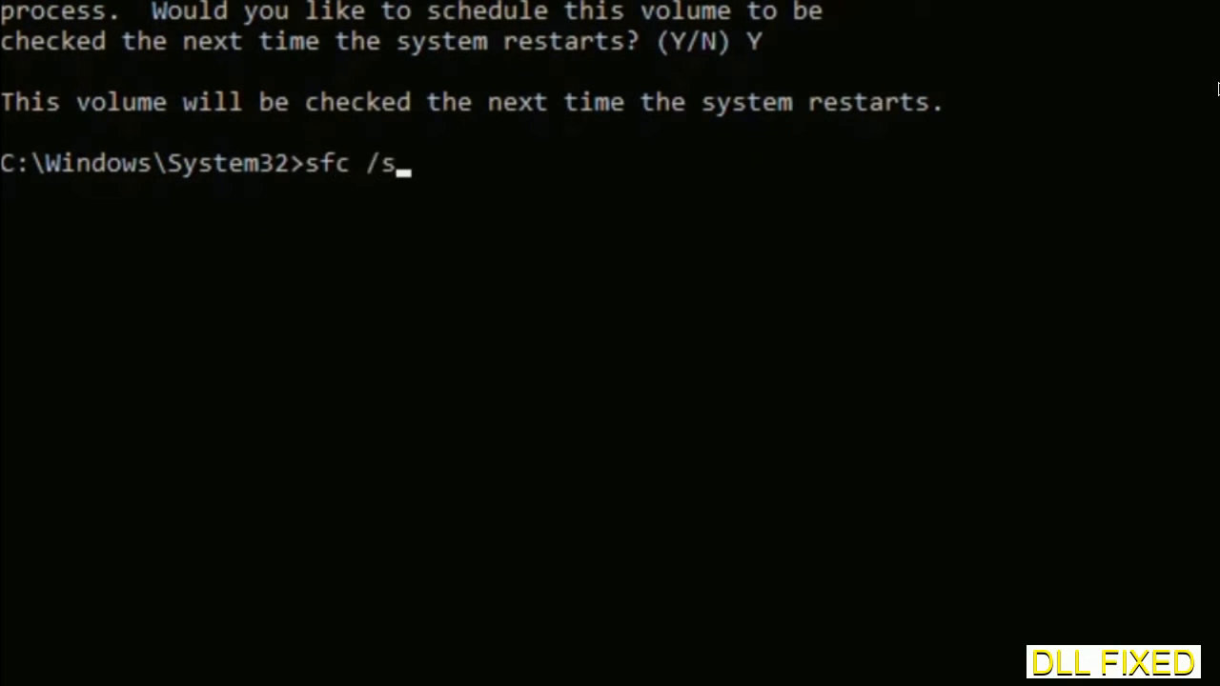
{"action": "type", "text": "cannow"}
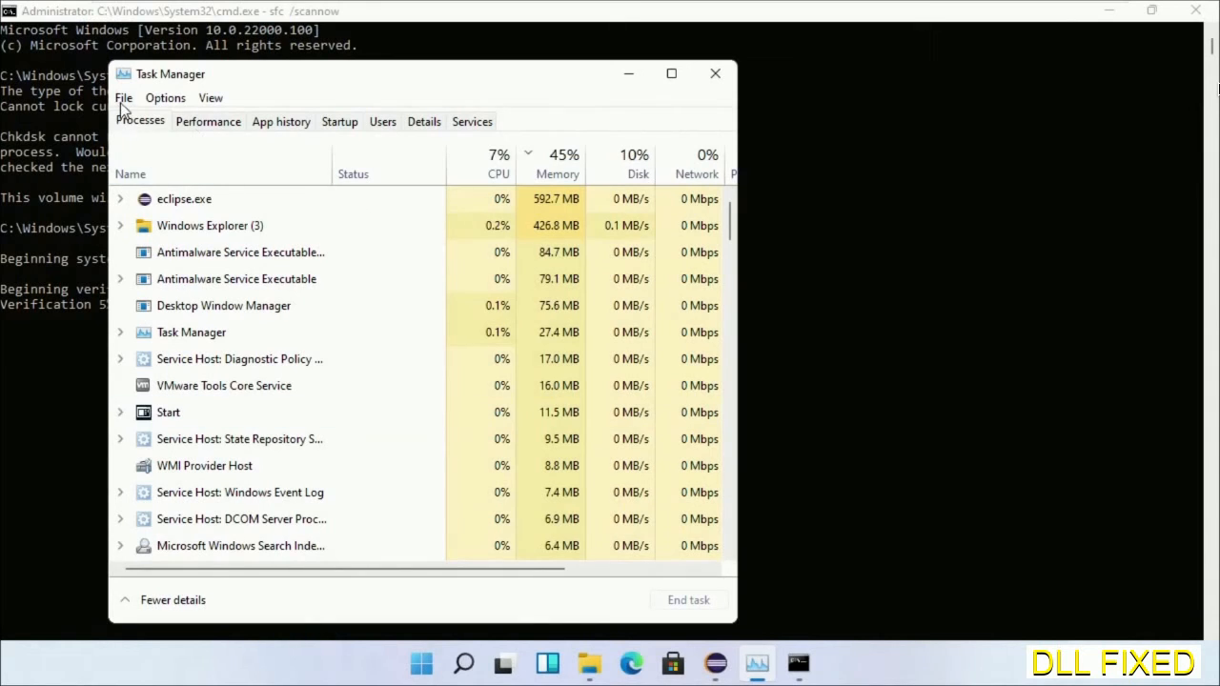
Run a new Task Manager task launching a second cmd.exe as administrator
{"action": "left_click", "coordinate": [122, 97]}
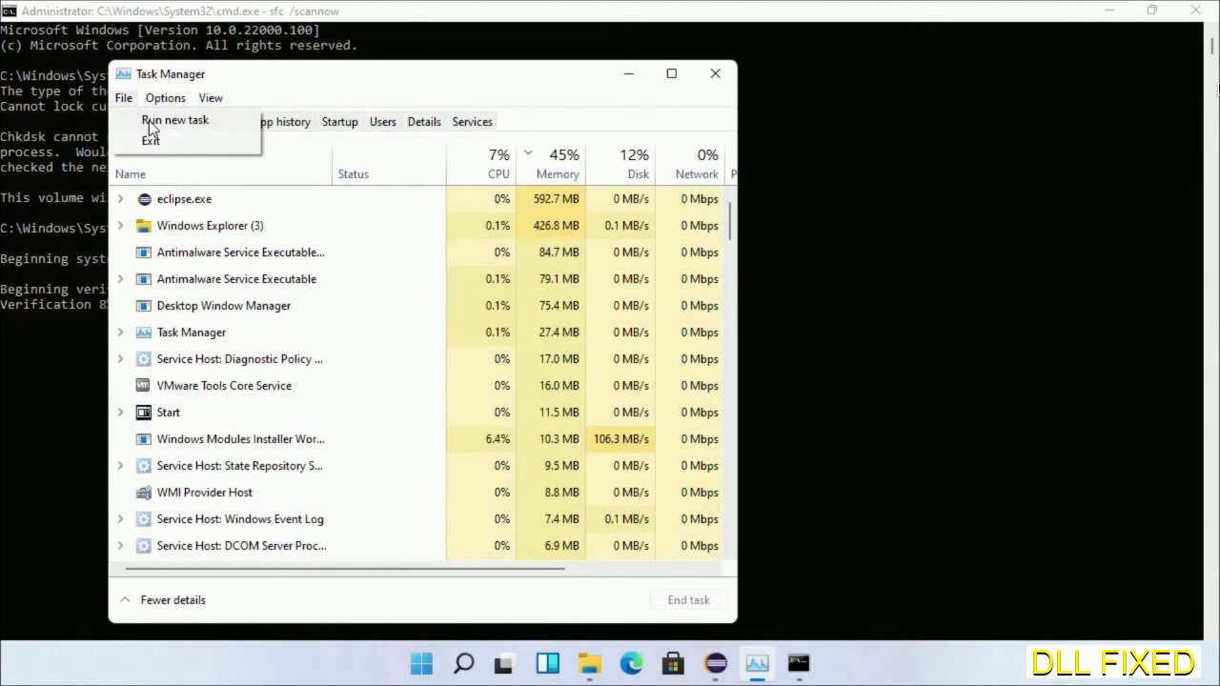
{"action": "left_click", "coordinate": [175, 118]}
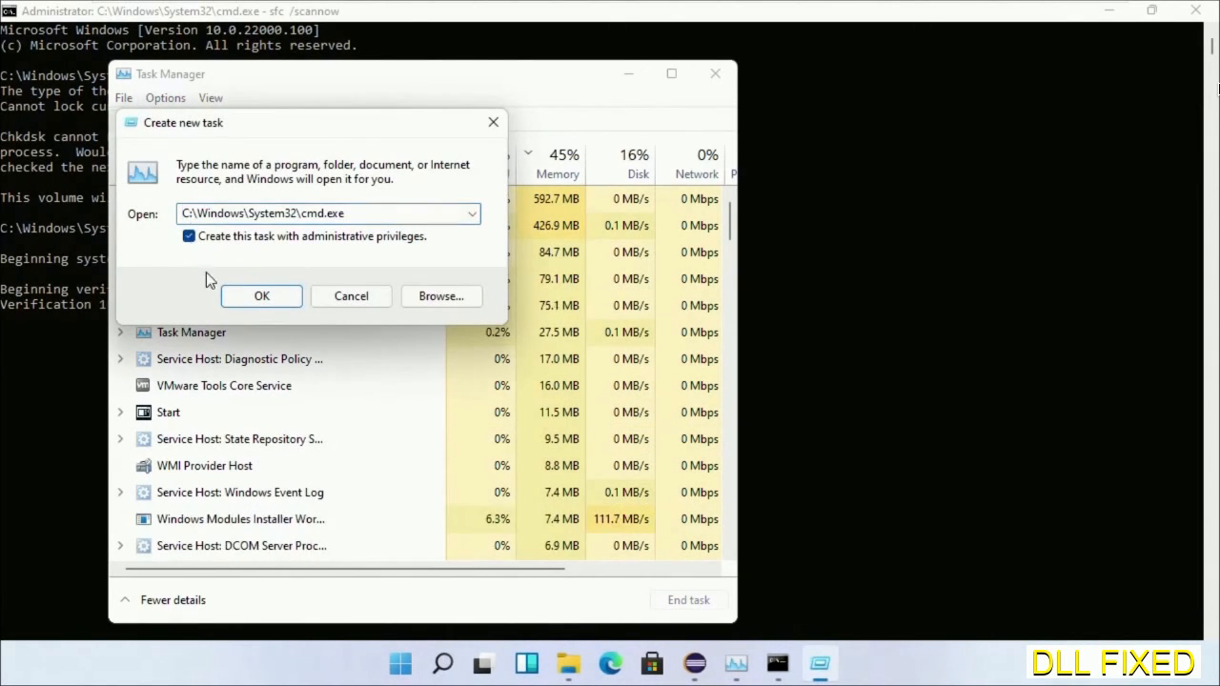
{"action": "left_click", "coordinate": [261, 296]}
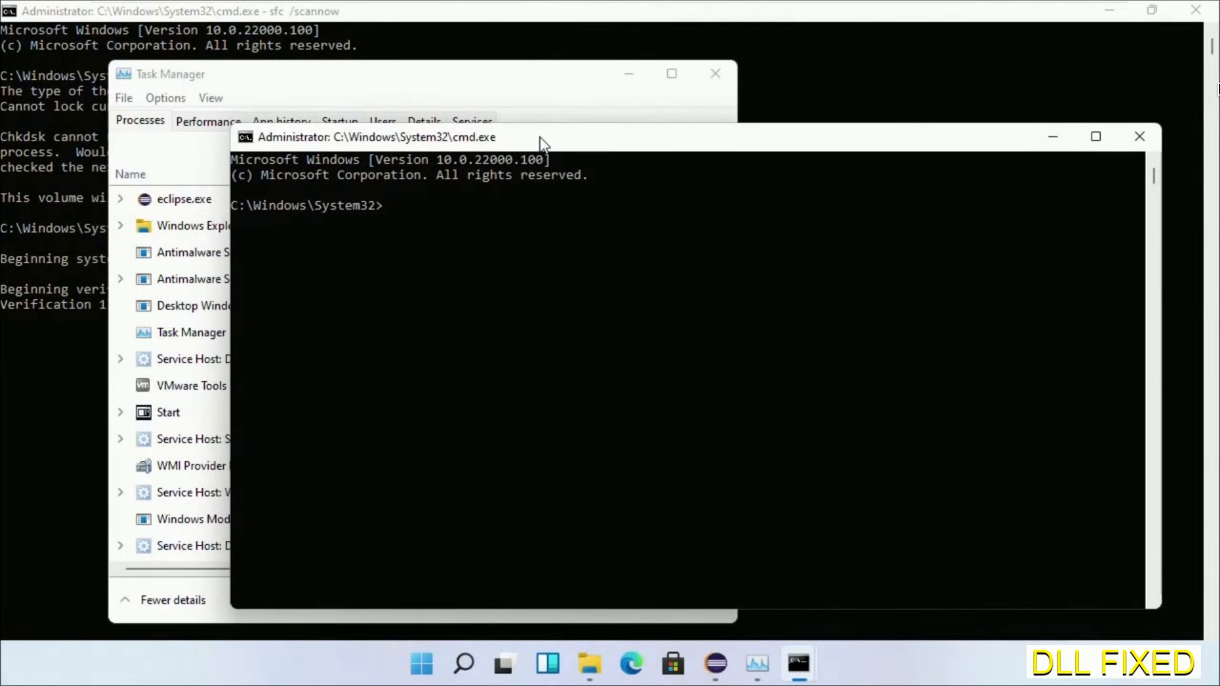
{"action": "mouse_move", "coordinate": [576, 15]}
{"action": "type", "text": "regsvr32 \"C:\\Windows\\System32\\myMissingDllFile.dll\""}
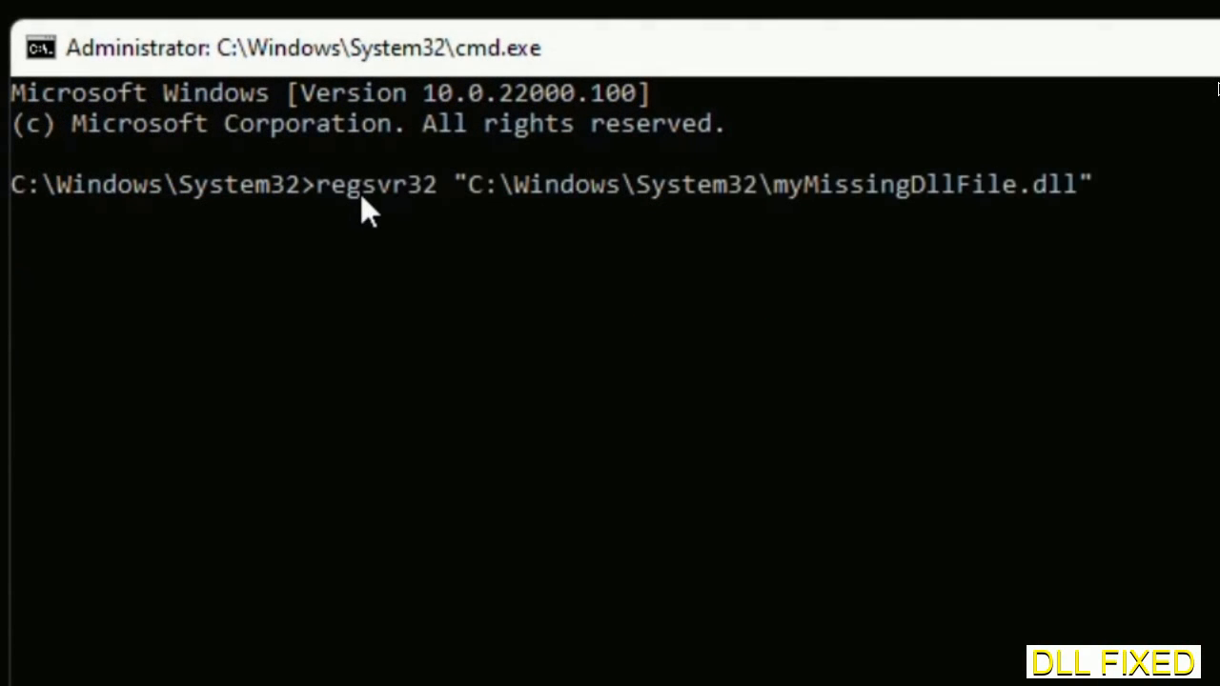
{"action": "mouse_move", "coordinate": [782, 208]}
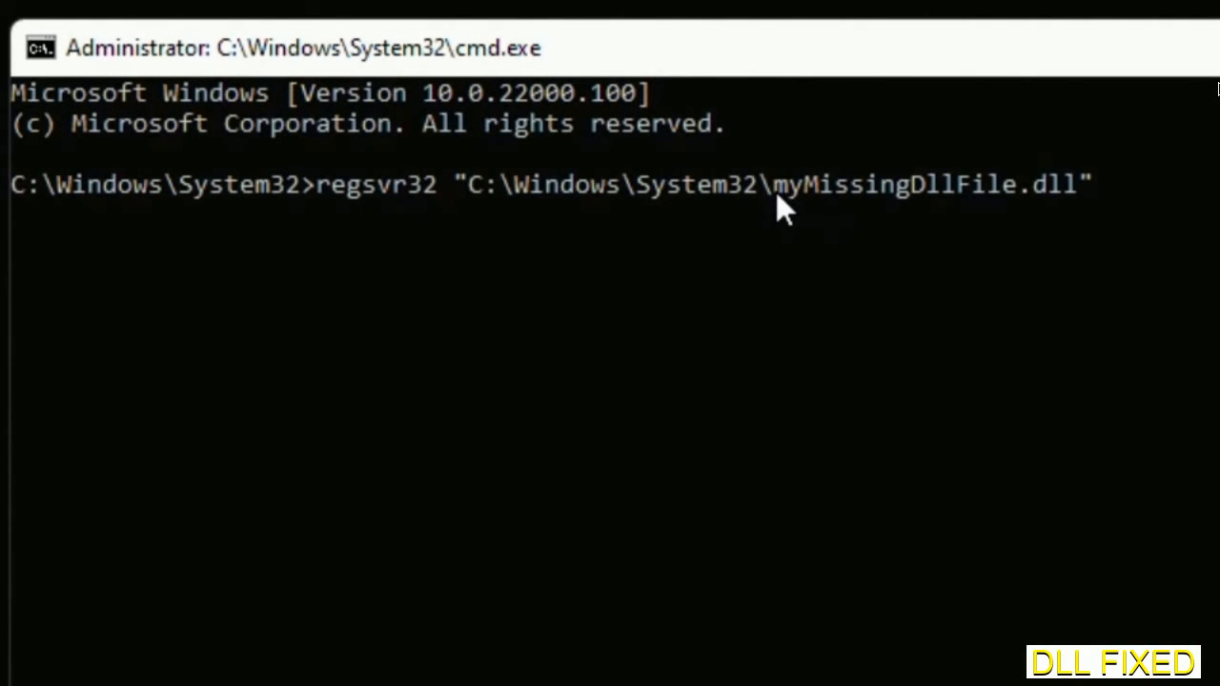
Adjust the regsvr32 command's DLL file name, then bring up Start's power options to restart
{"action": "double_click", "coordinate": [784, 183]}
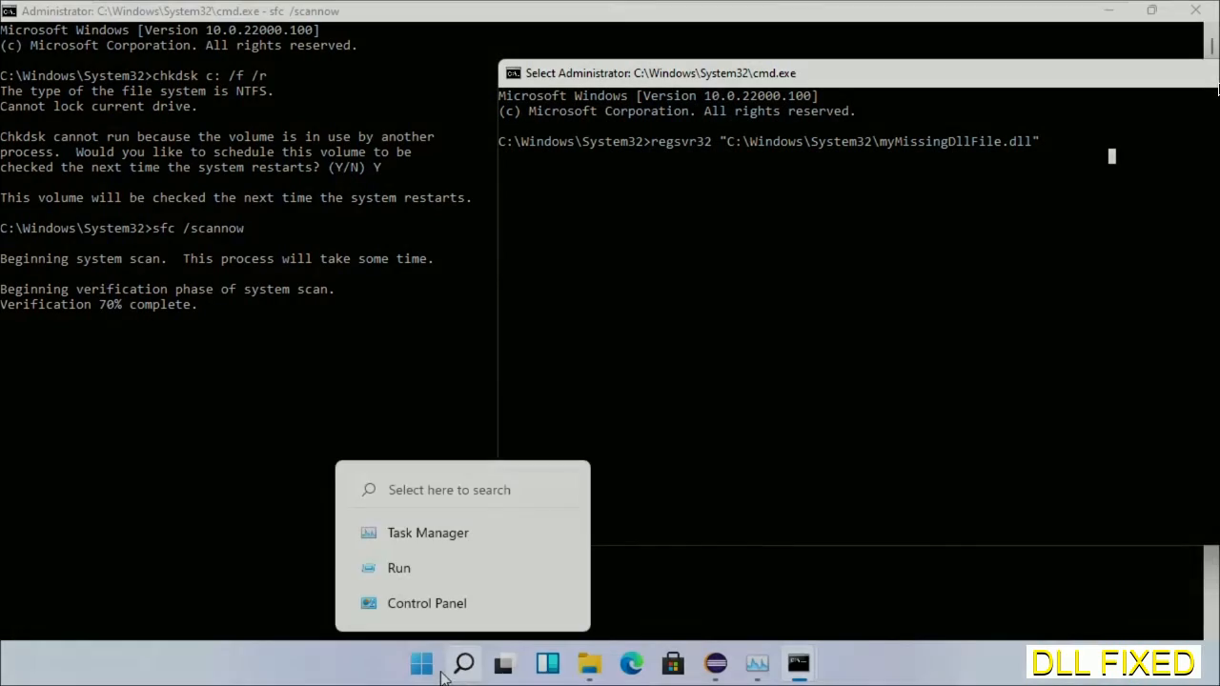
{"action": "left_click", "coordinate": [464, 664]}
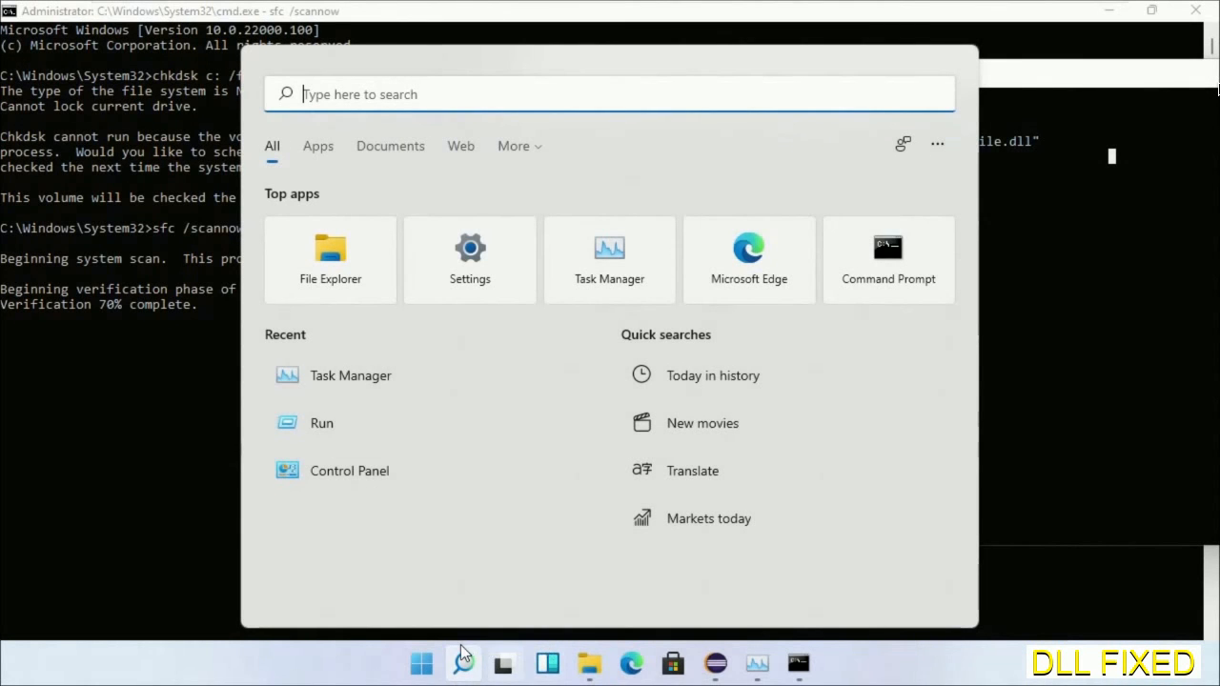
{"action": "left_click", "coordinate": [847, 598]}
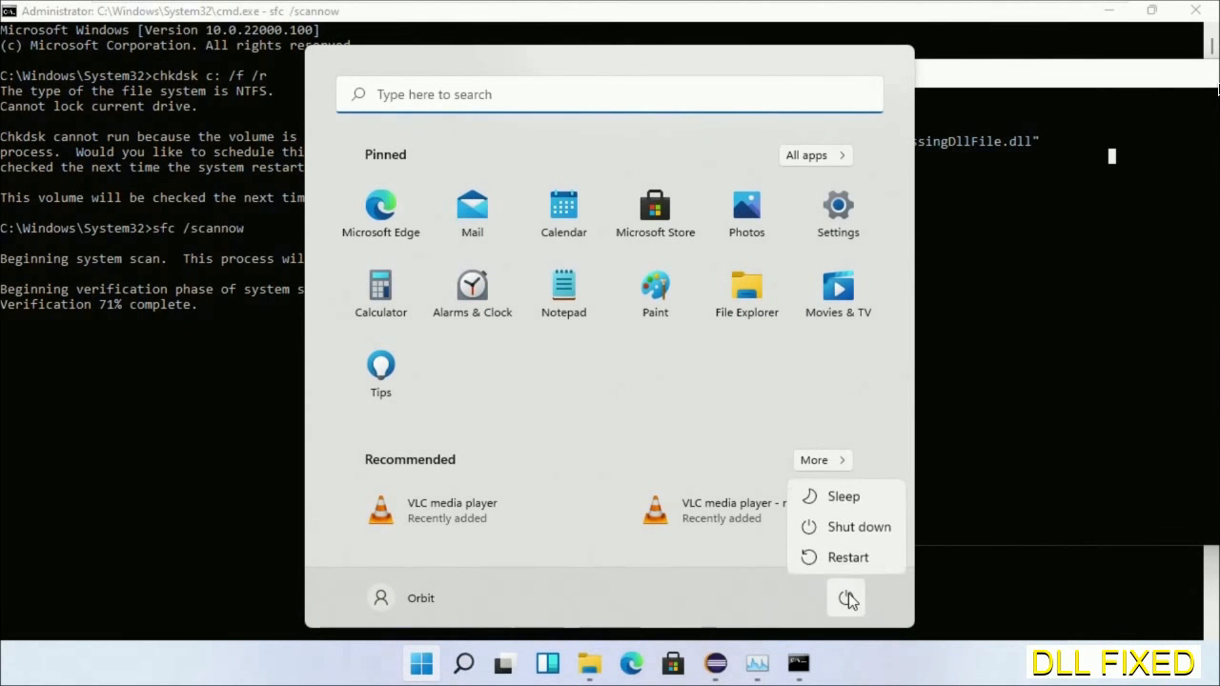